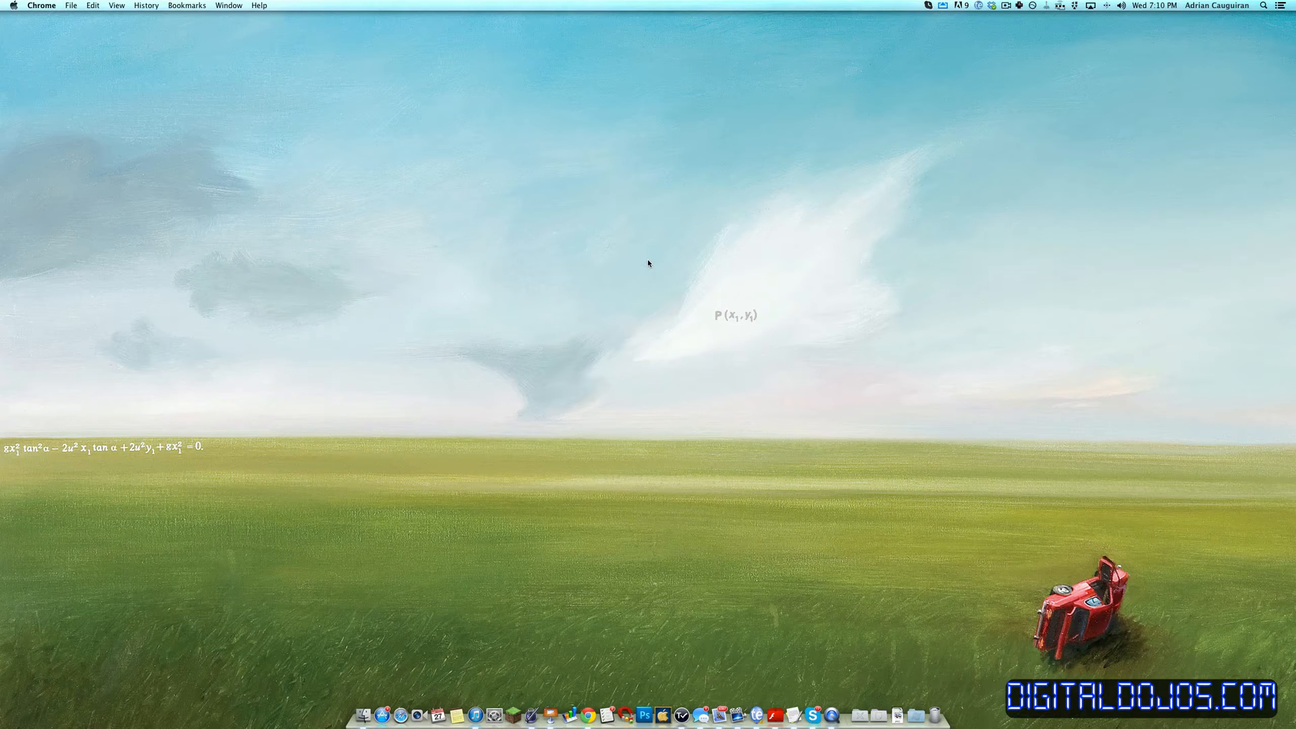
{"action": "mouse_move", "coordinate": [737, 44]}
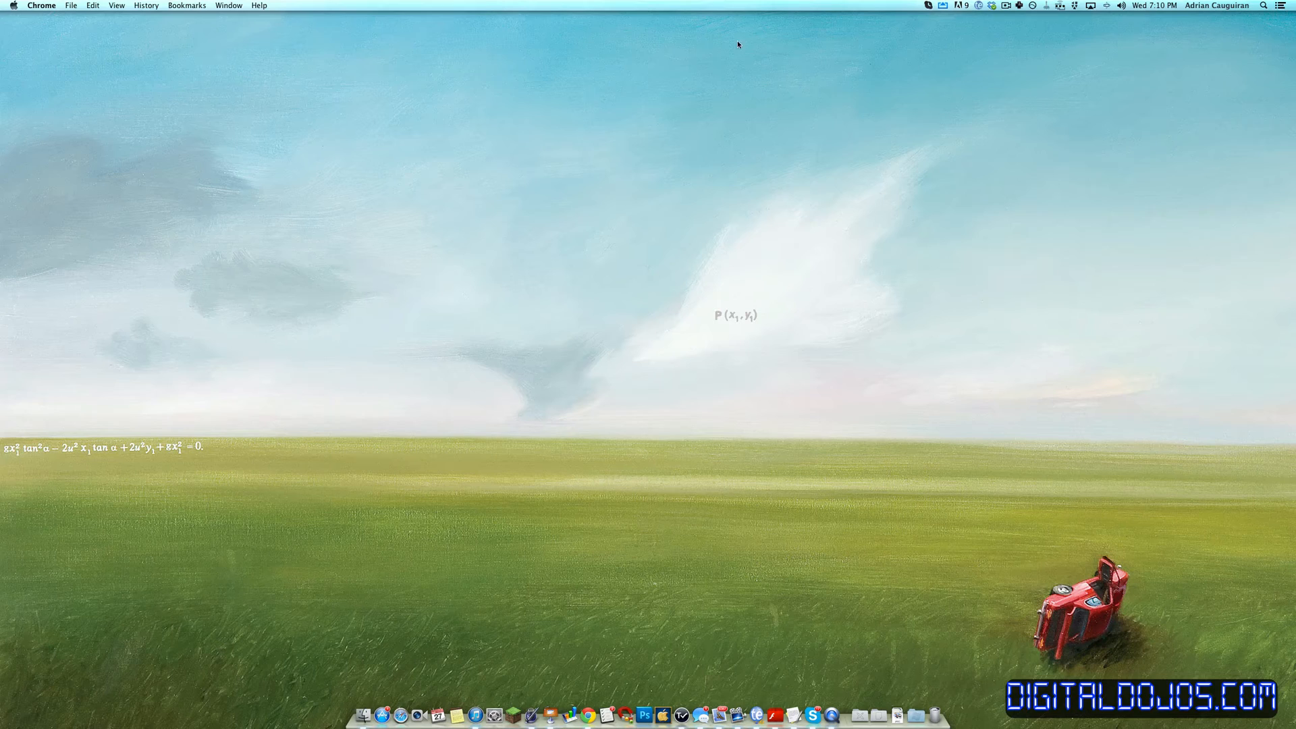
Step: Bring up AirServer's menu-bar options and choose Preferences…, landing on the General tab
{"action": "left_click", "coordinate": [942, 5]}
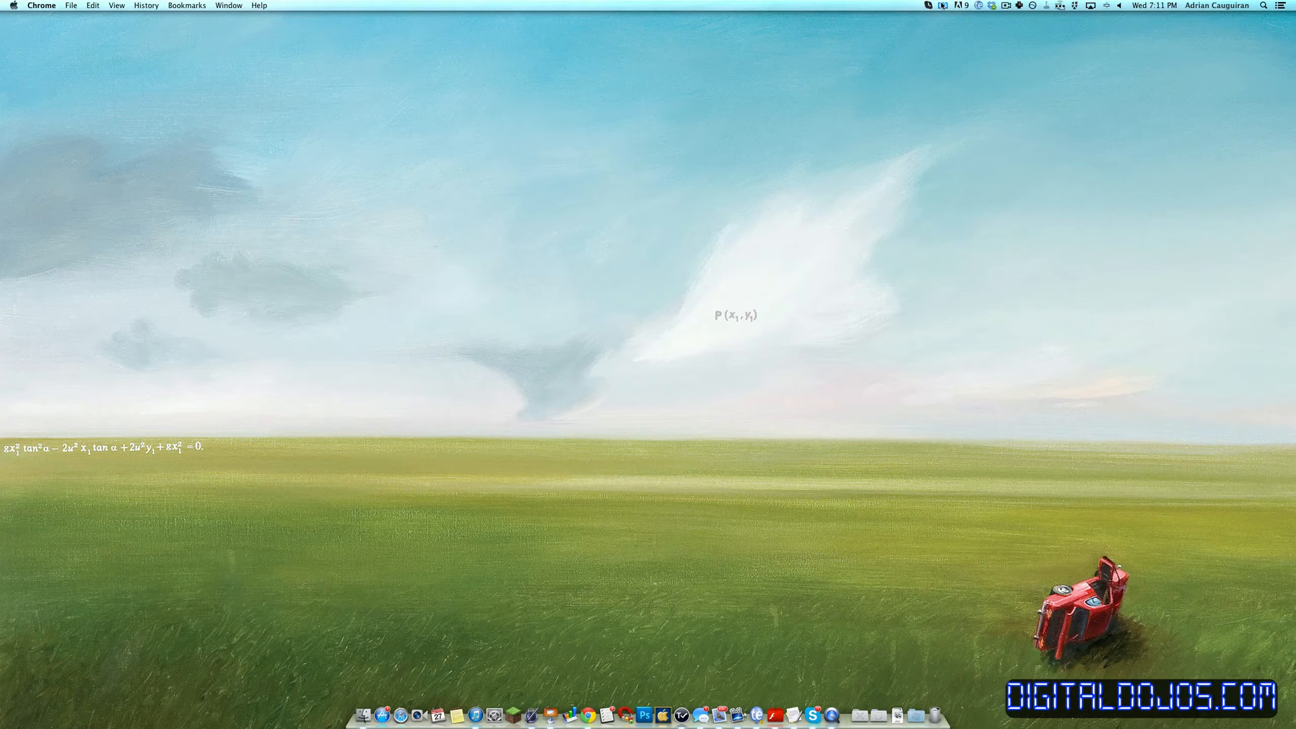
{"action": "mouse_move", "coordinate": [944, 45]}
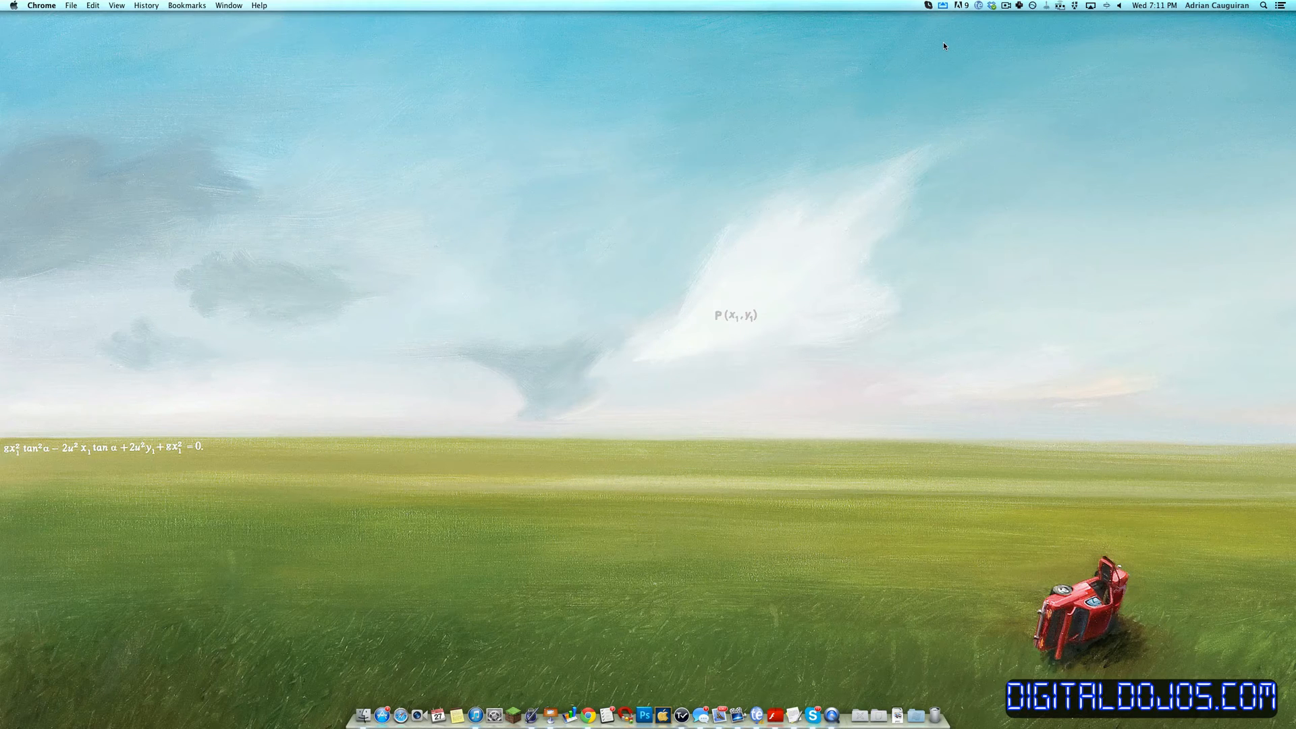
{"action": "mouse_move", "coordinate": [943, 57]}
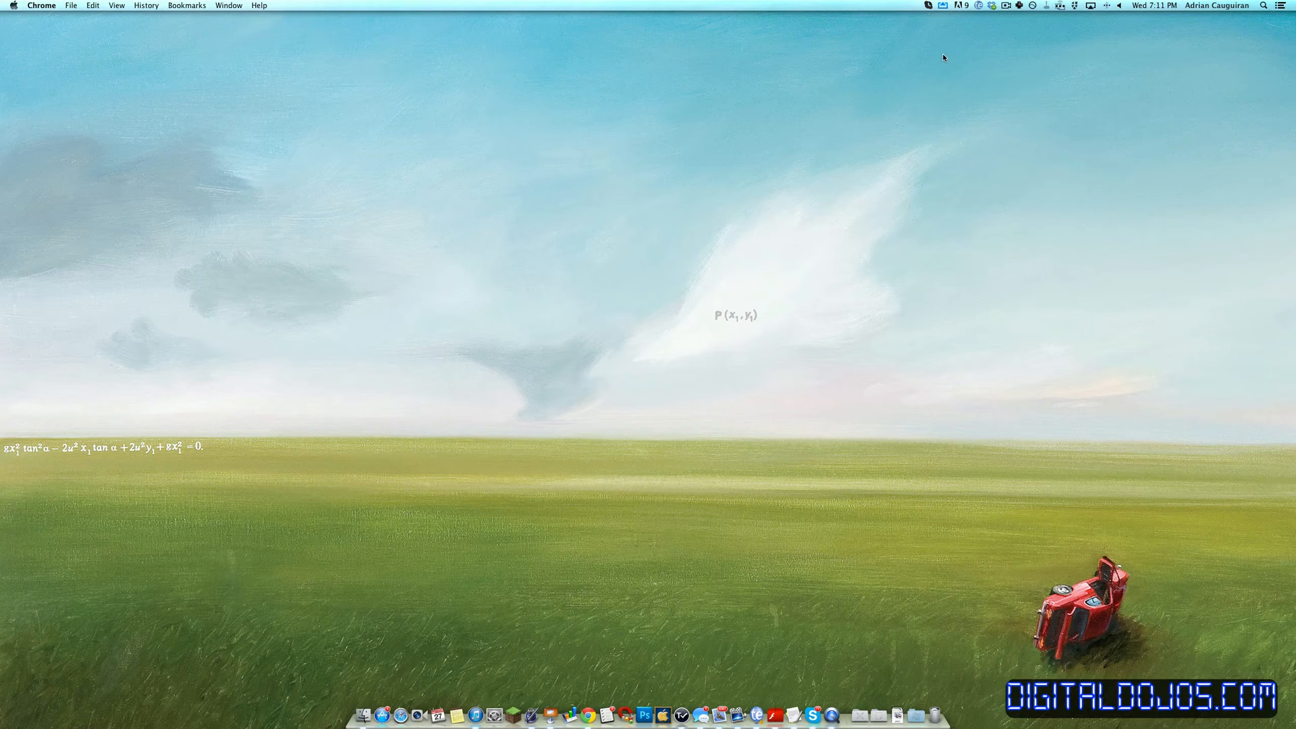
{"action": "mouse_move", "coordinate": [941, 65]}
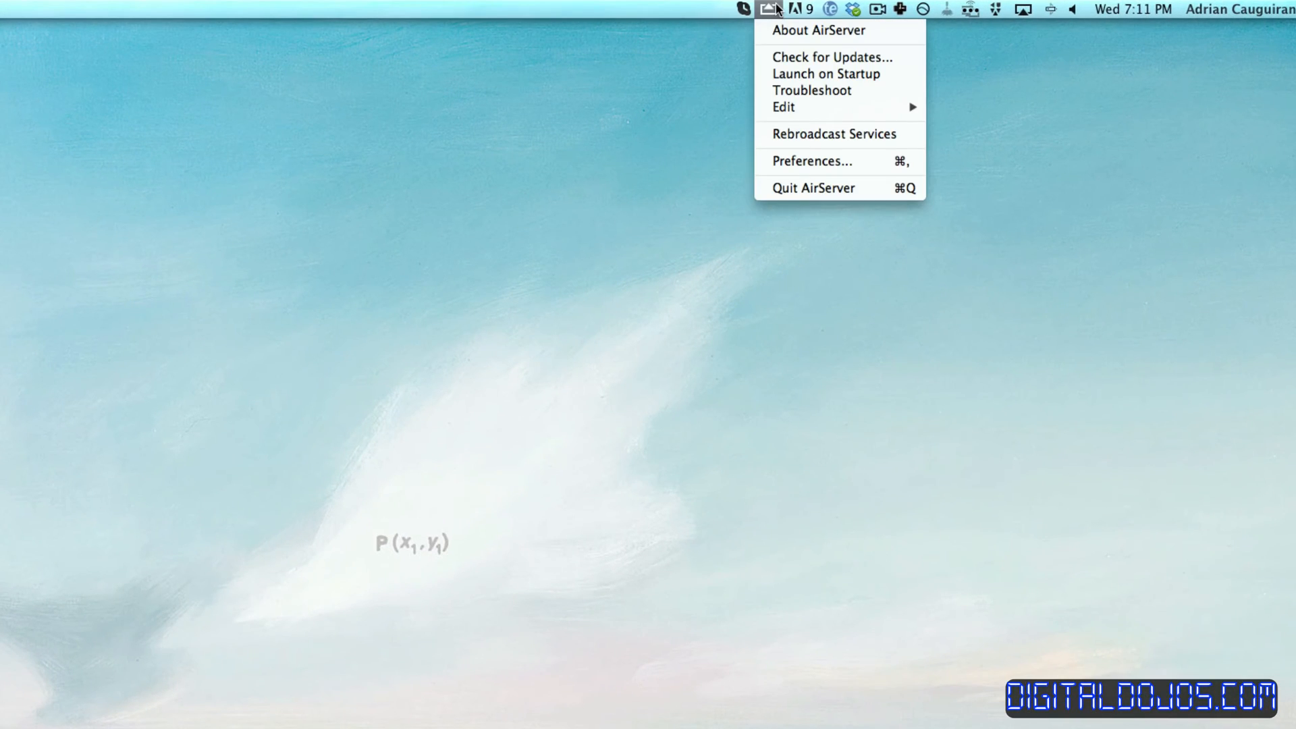
{"action": "mouse_move", "coordinate": [818, 31]}
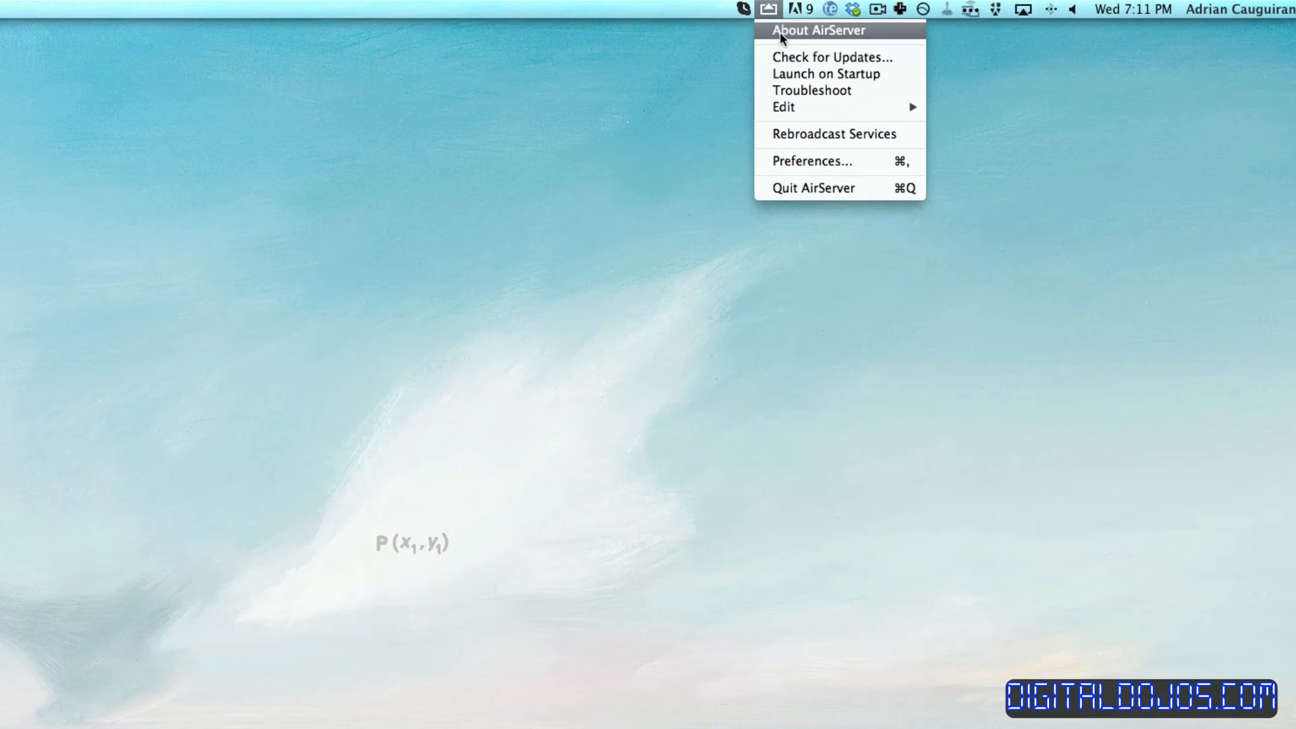
{"action": "mouse_move", "coordinate": [802, 74]}
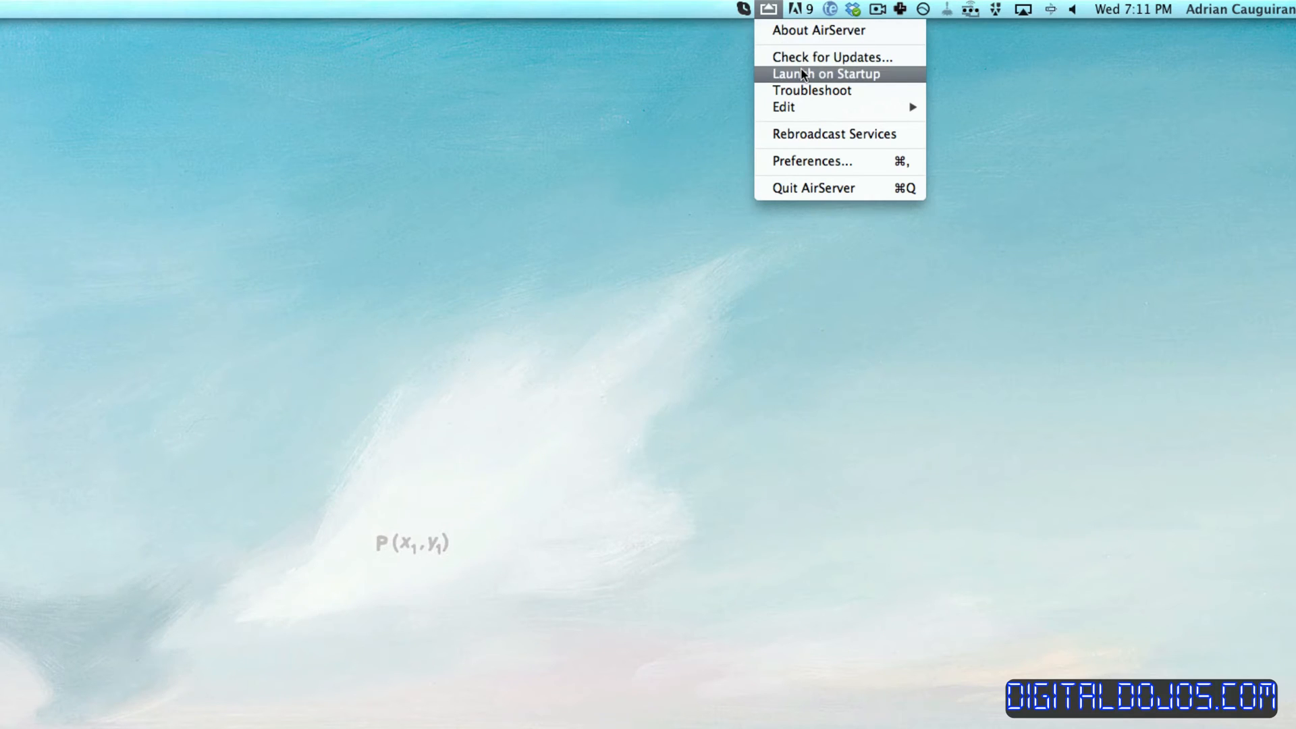
{"action": "mouse_move", "coordinate": [800, 126]}
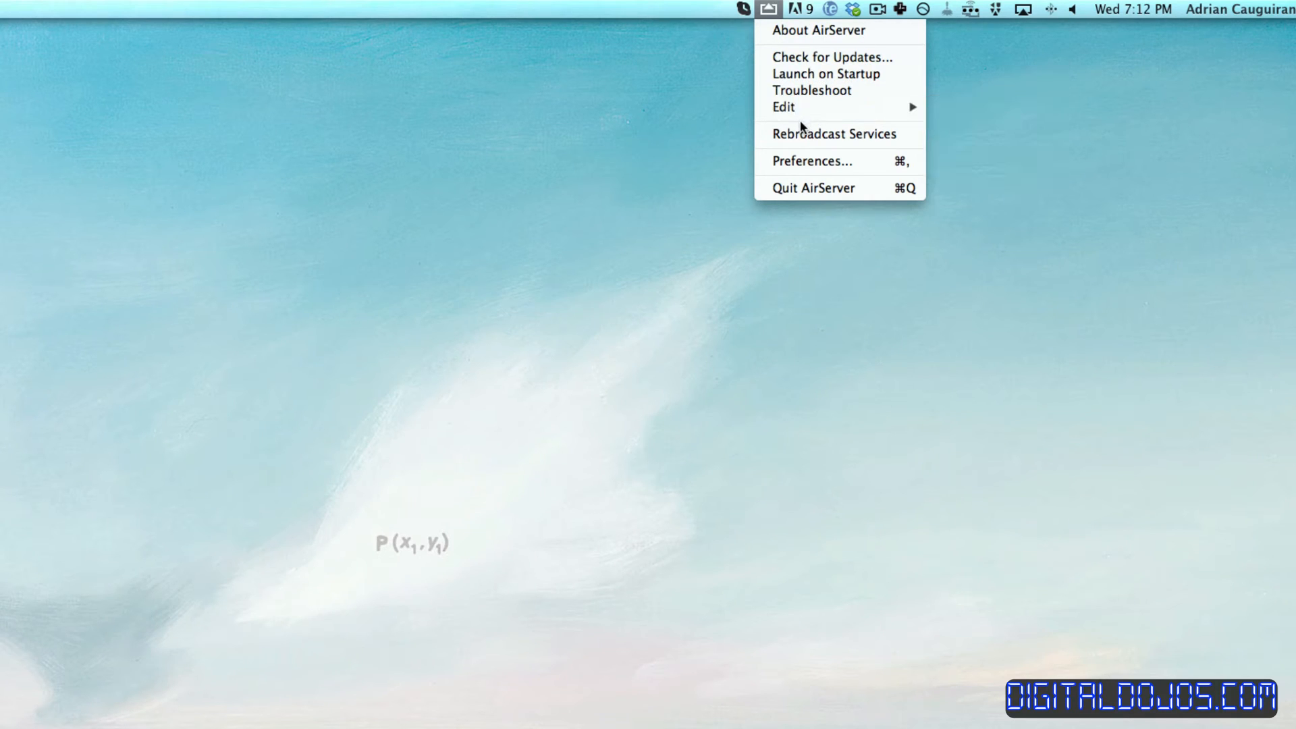
{"action": "mouse_move", "coordinate": [833, 134]}
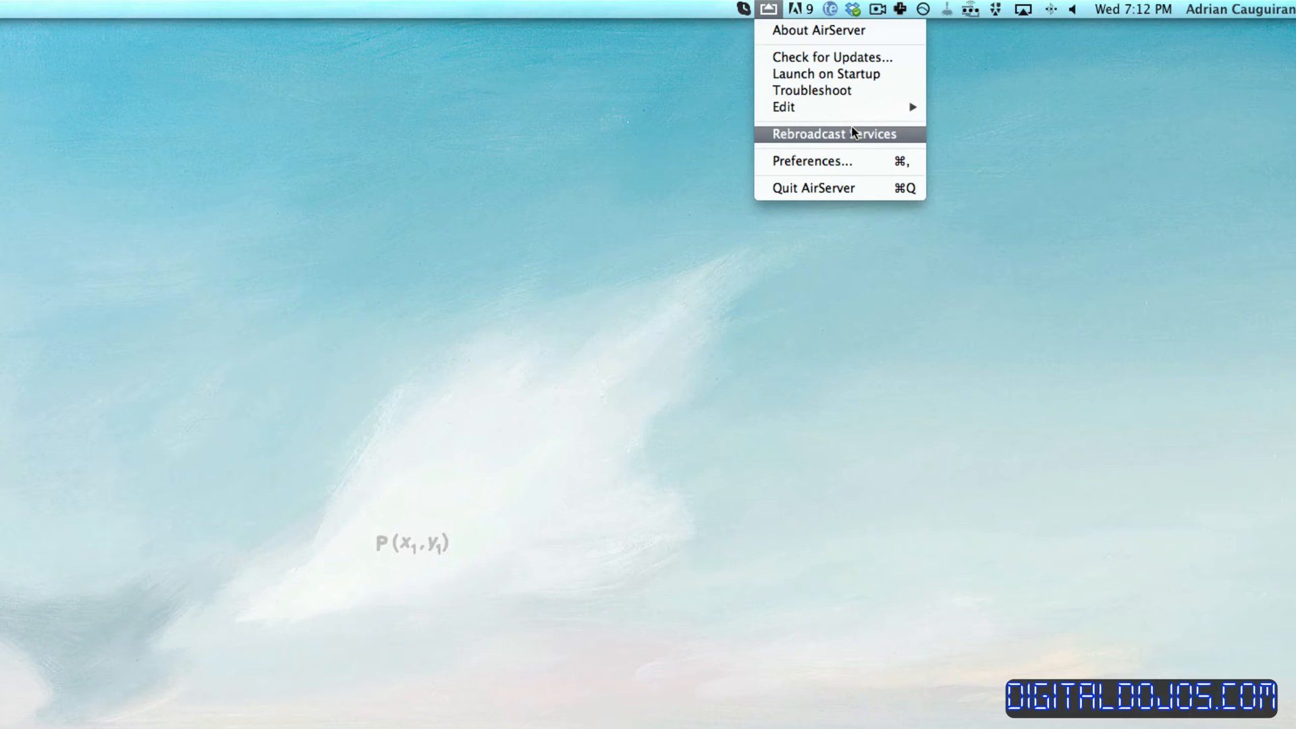
{"action": "mouse_move", "coordinate": [849, 156]}
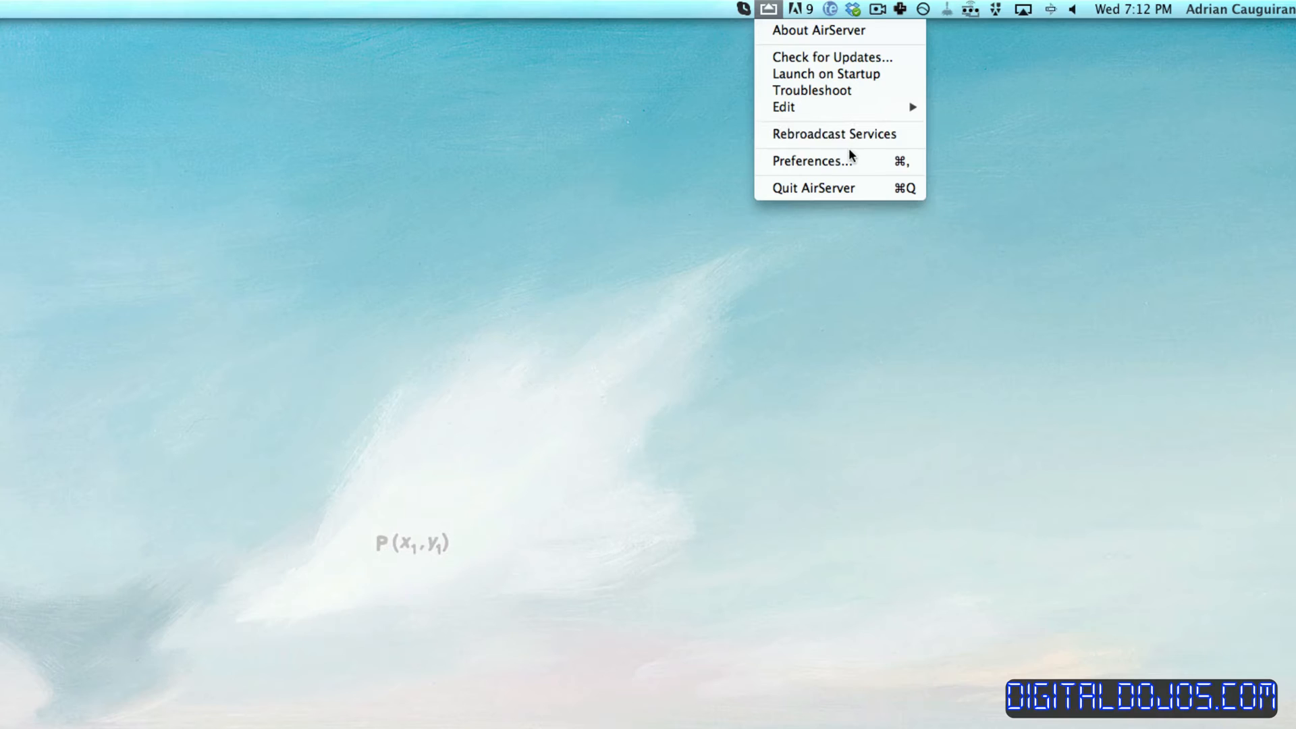
{"action": "left_click", "coordinate": [483, 487]}
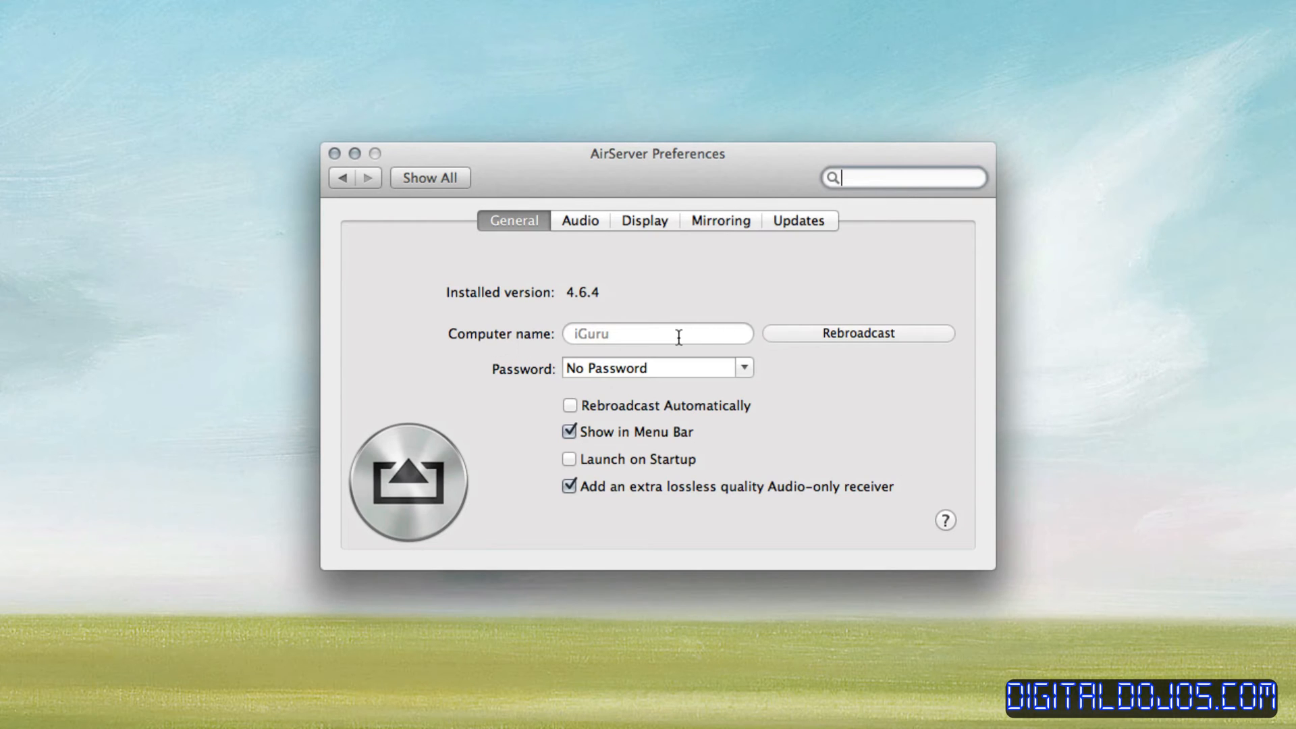
{"action": "mouse_move", "coordinate": [597, 326]}
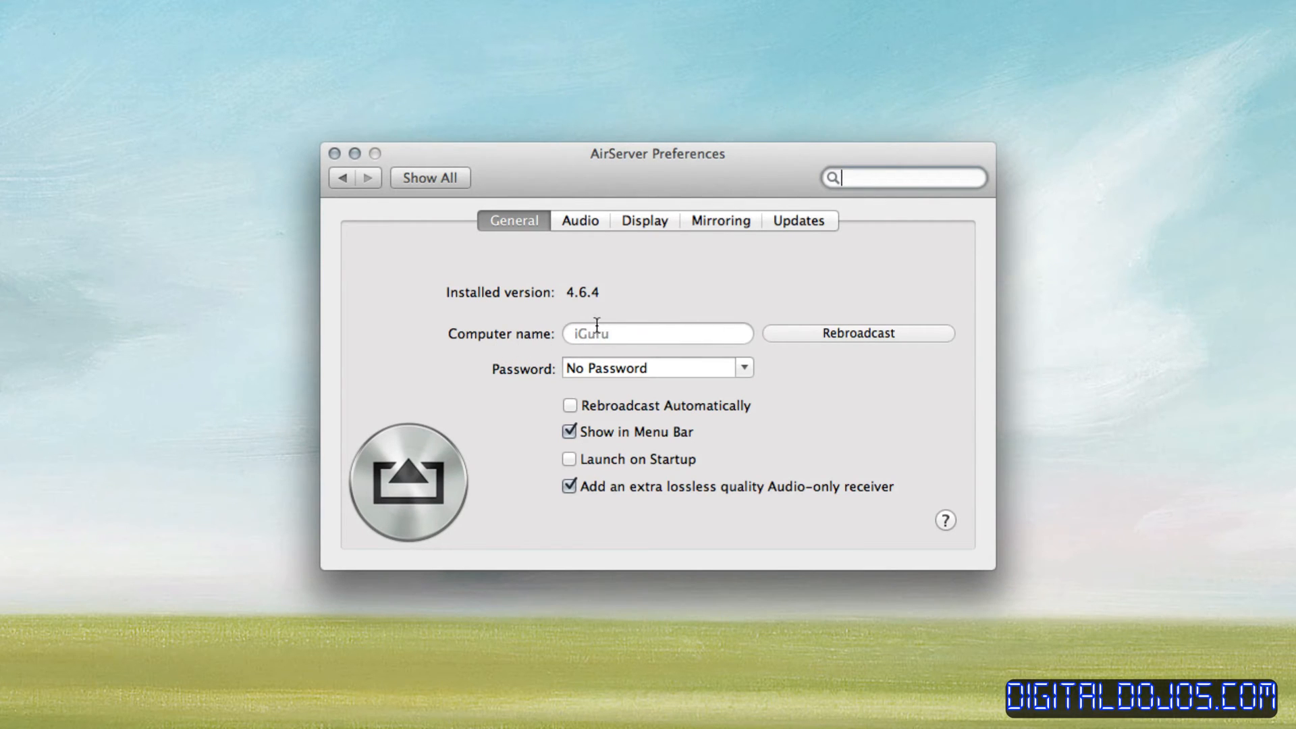
{"action": "mouse_move", "coordinate": [755, 374]}
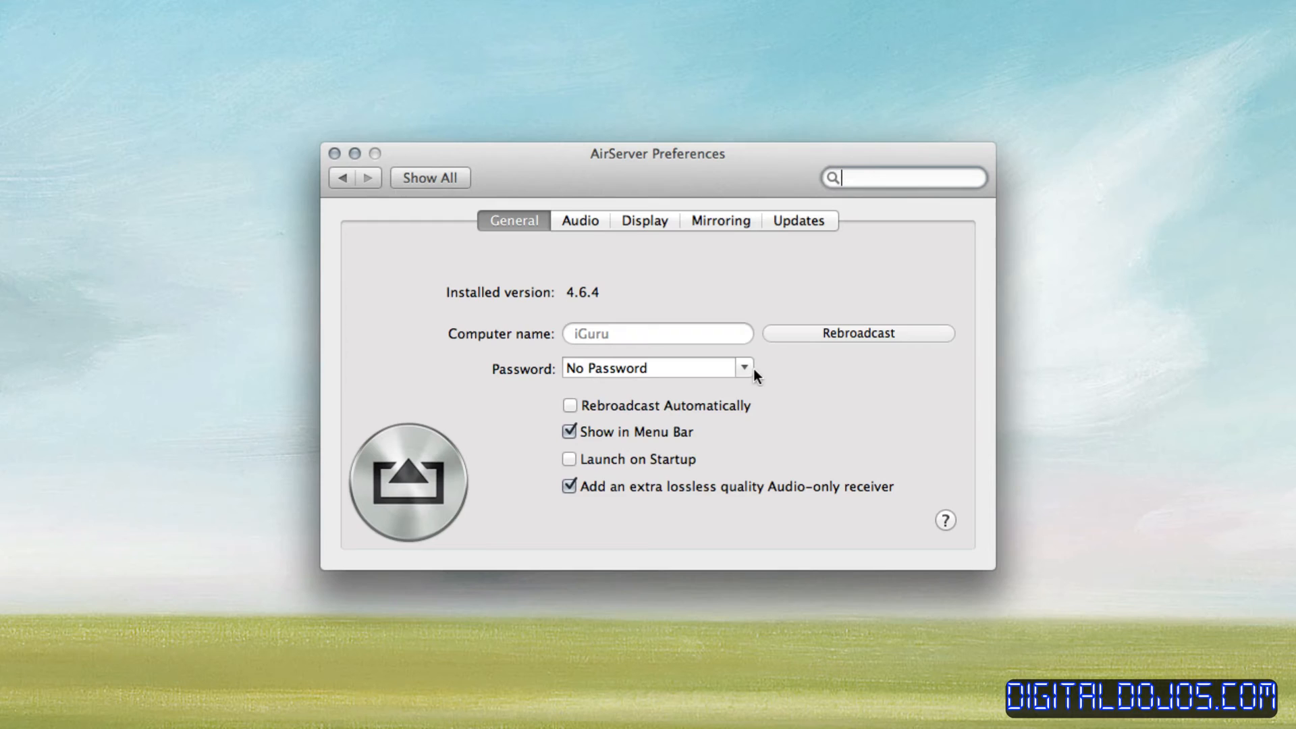
Step: Review the General tab, keeping password protection at No Password
{"action": "left_click", "coordinate": [742, 367]}
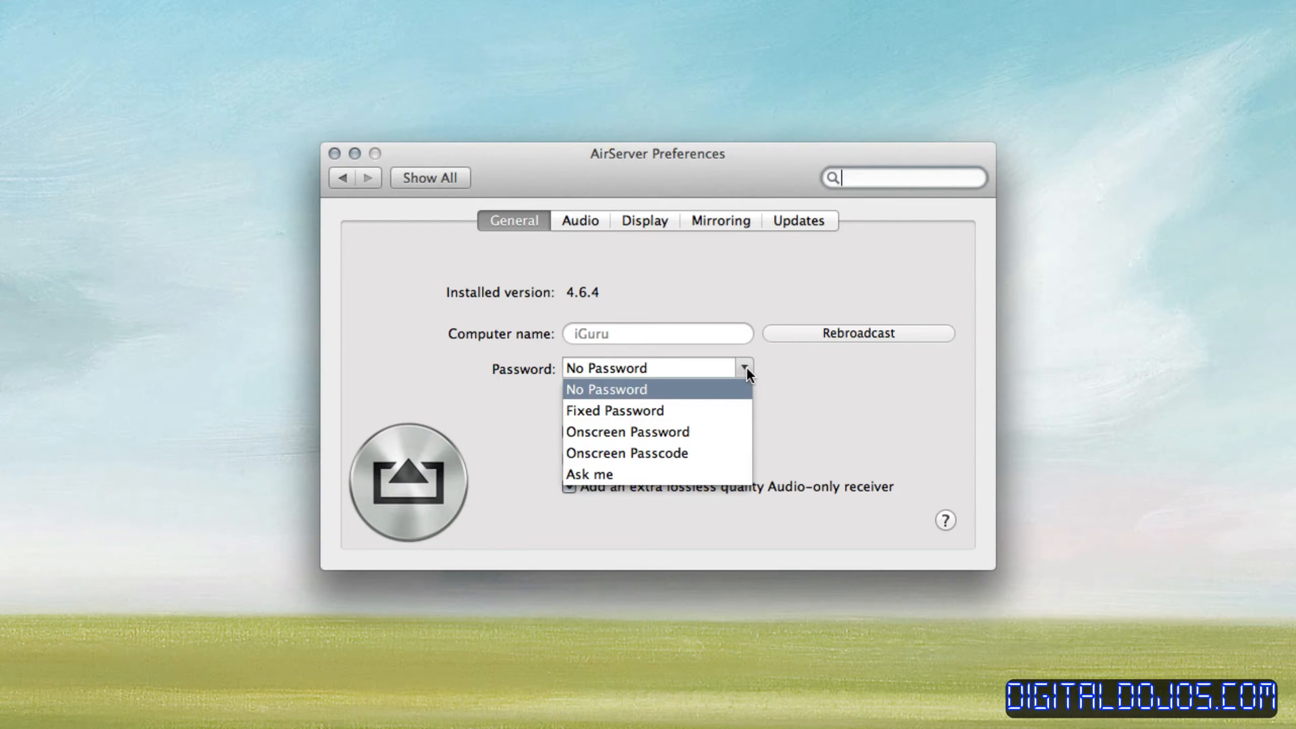
{"action": "left_click", "coordinate": [606, 389]}
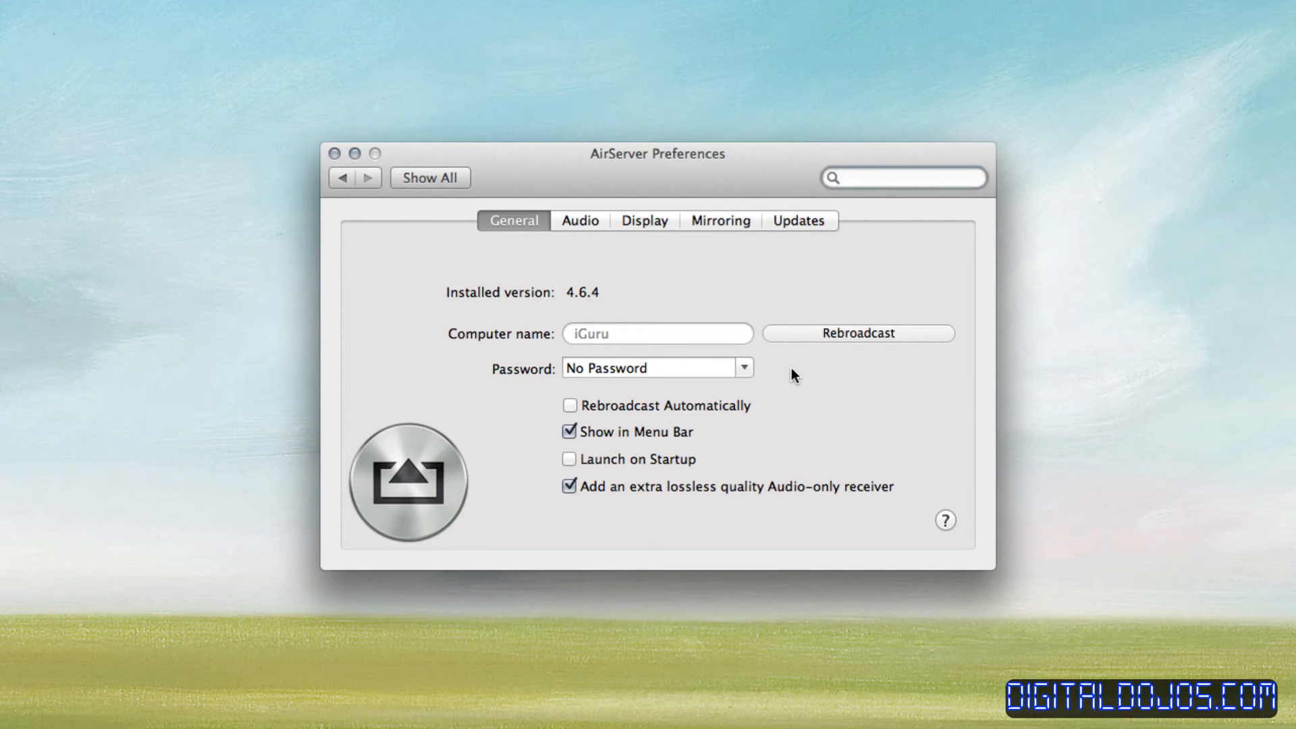
{"action": "left_click", "coordinate": [900, 177]}
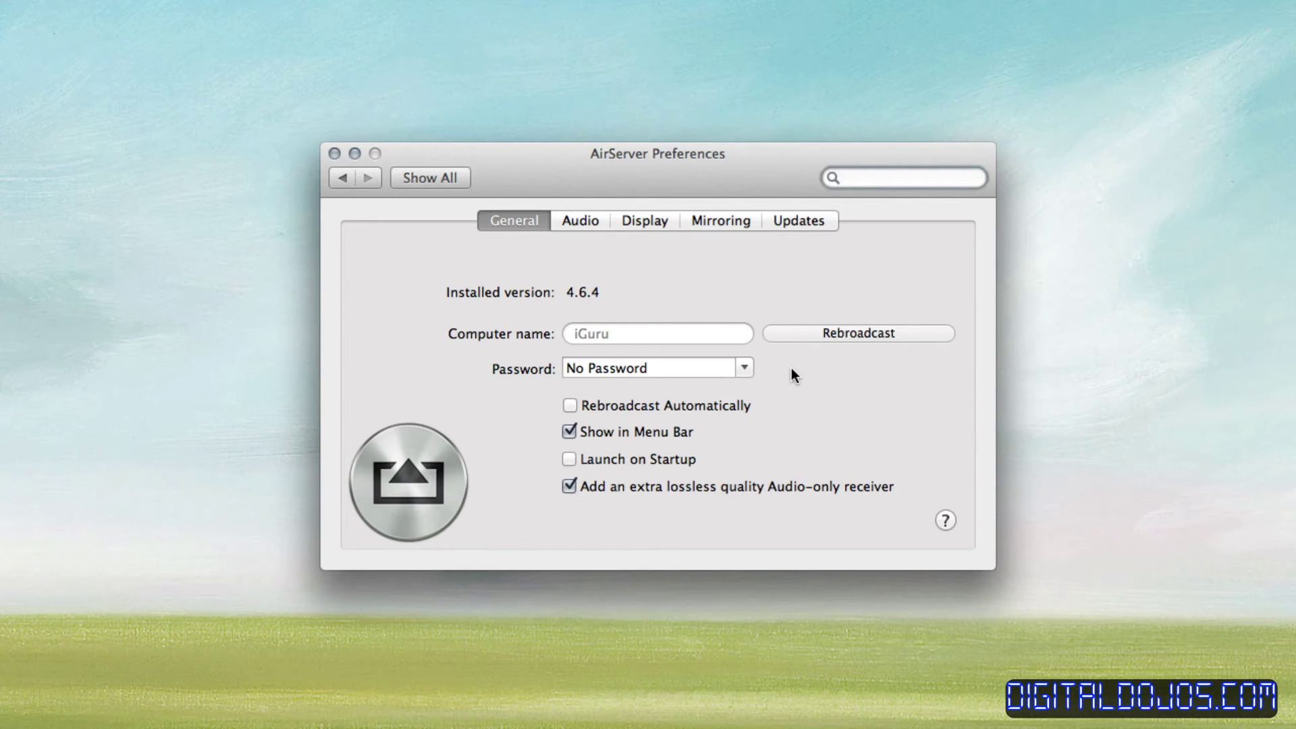
{"action": "left_click", "coordinate": [900, 177]}
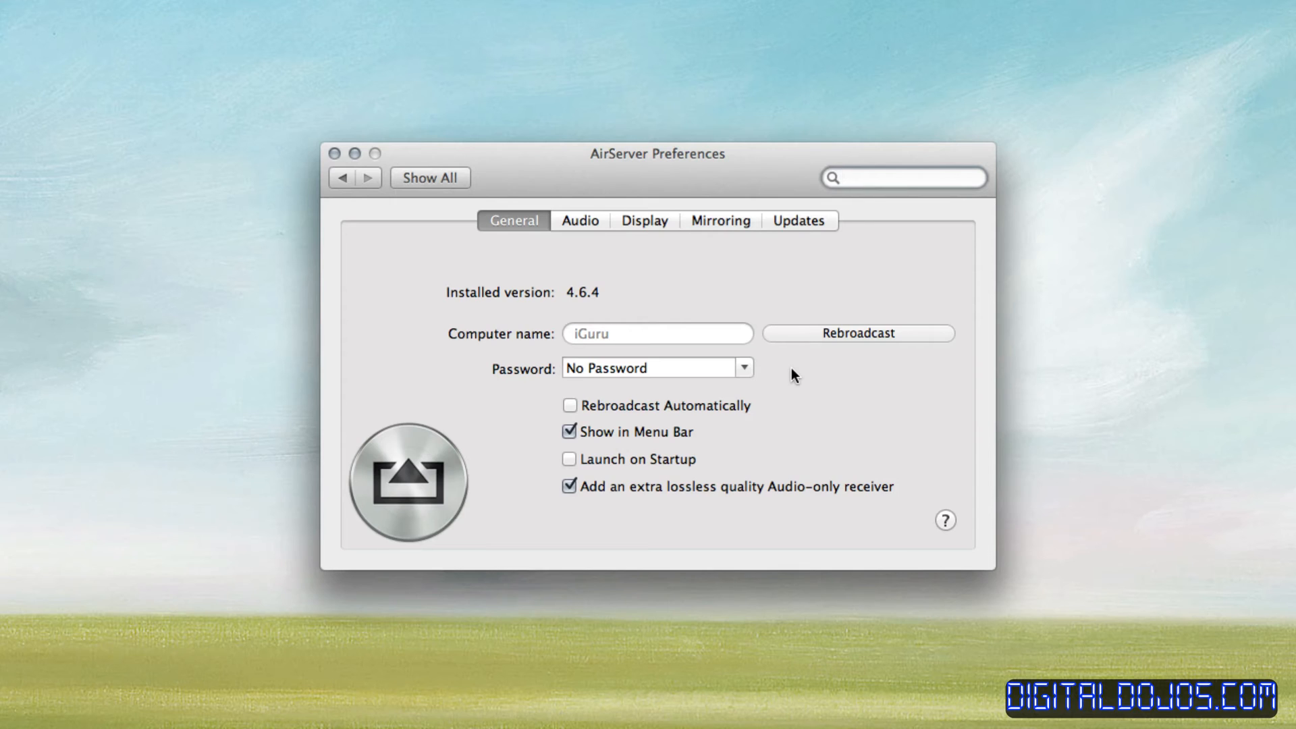
{"action": "left_click", "coordinate": [900, 177]}
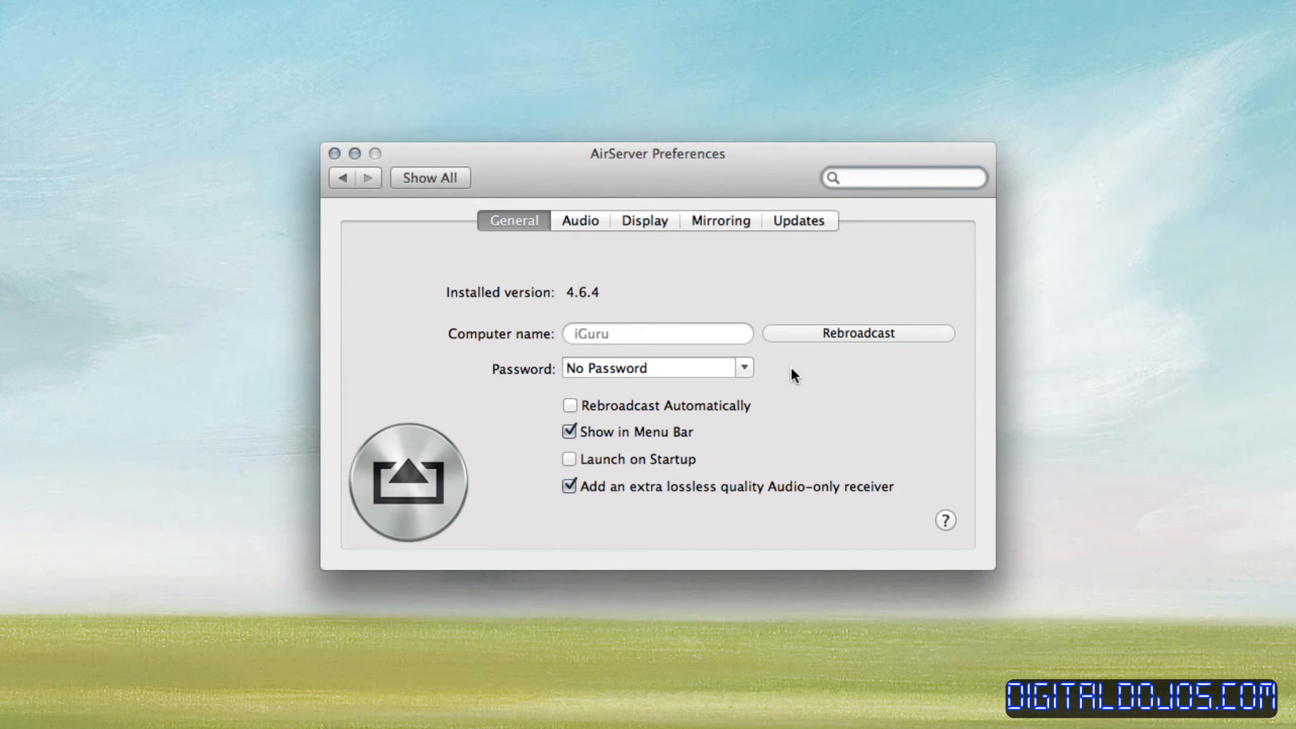
{"action": "left_click", "coordinate": [903, 178]}
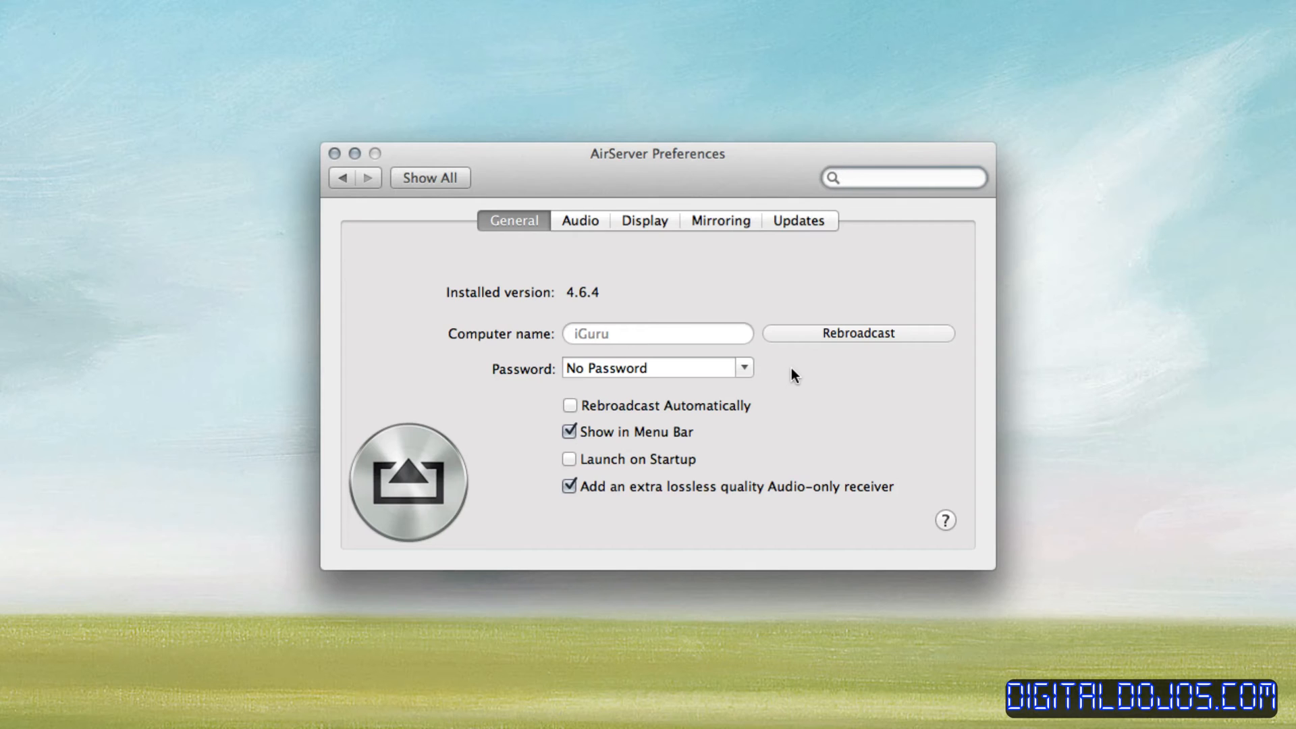
{"action": "mouse_move", "coordinate": [735, 389]}
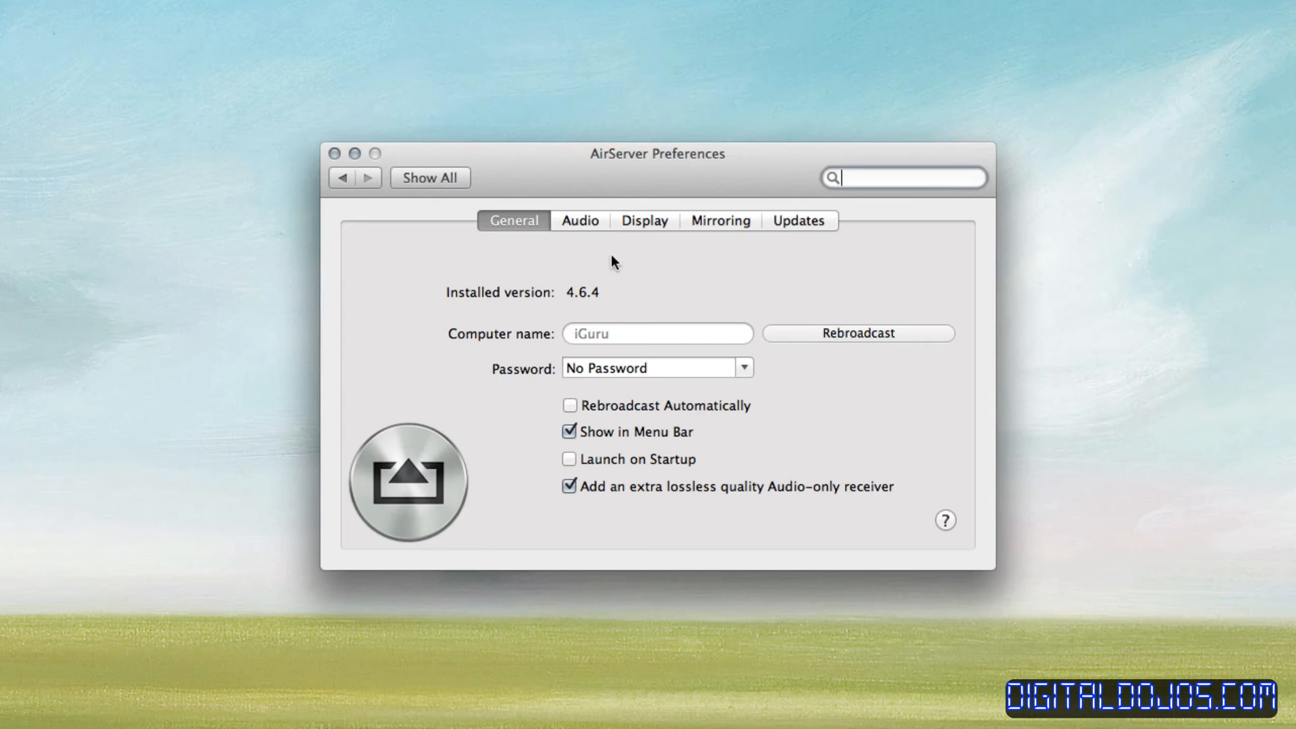
Step: Switch to the Audio preferences with System Default output and 5000 buffer size
{"action": "left_click", "coordinate": [579, 220]}
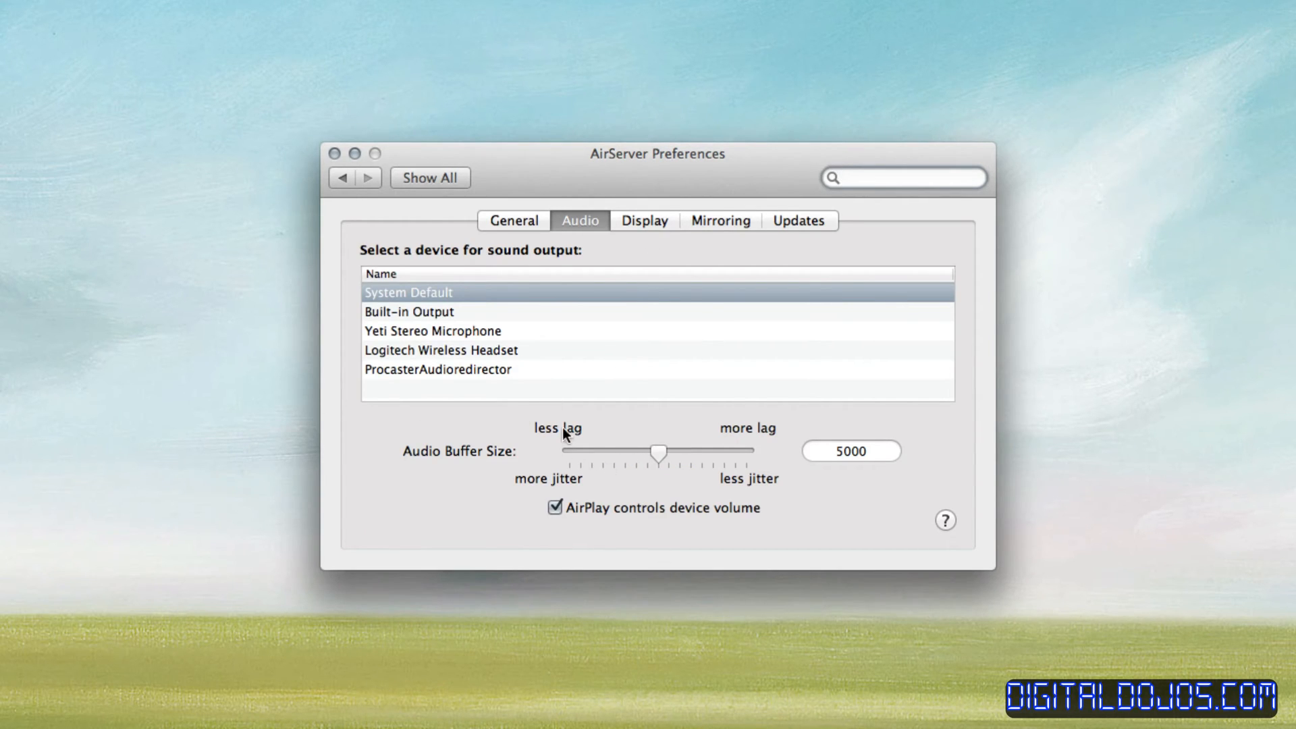
{"action": "mouse_move", "coordinate": [616, 229]}
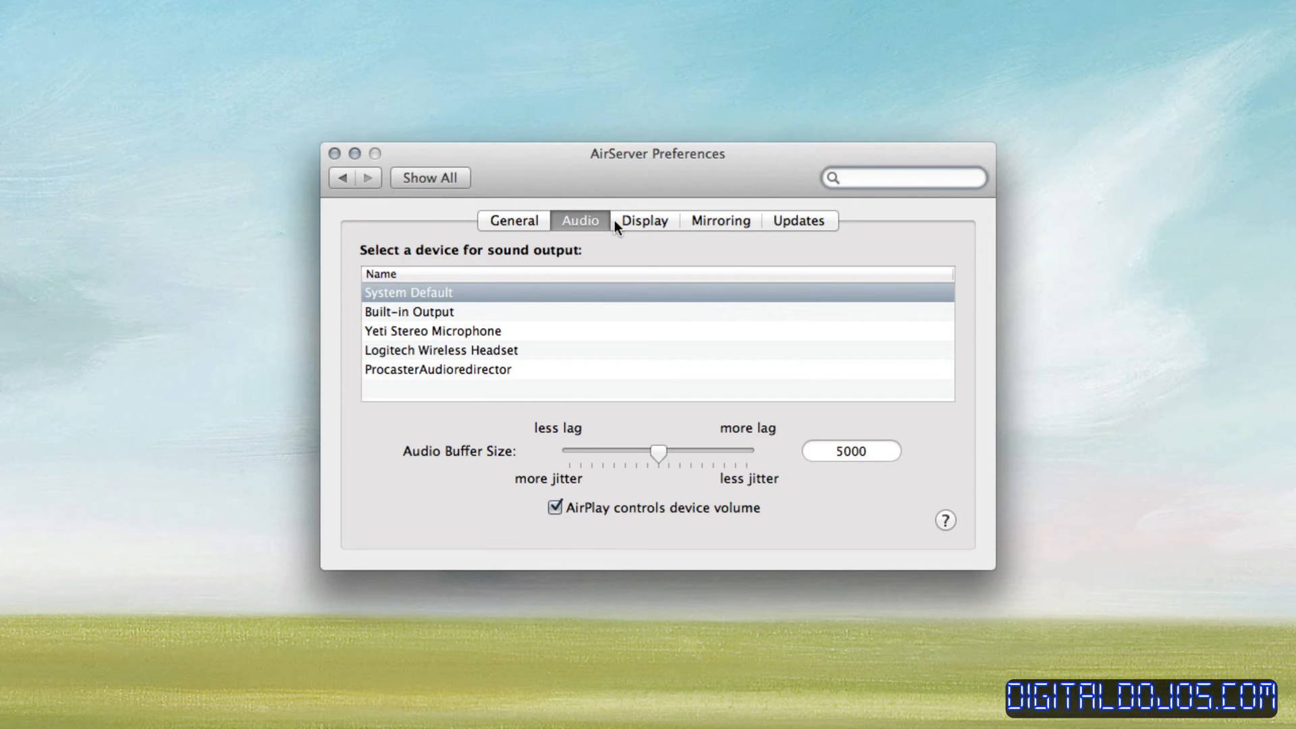
Step: Look over the Display and Mirroring preference tabs
{"action": "left_click", "coordinate": [643, 220]}
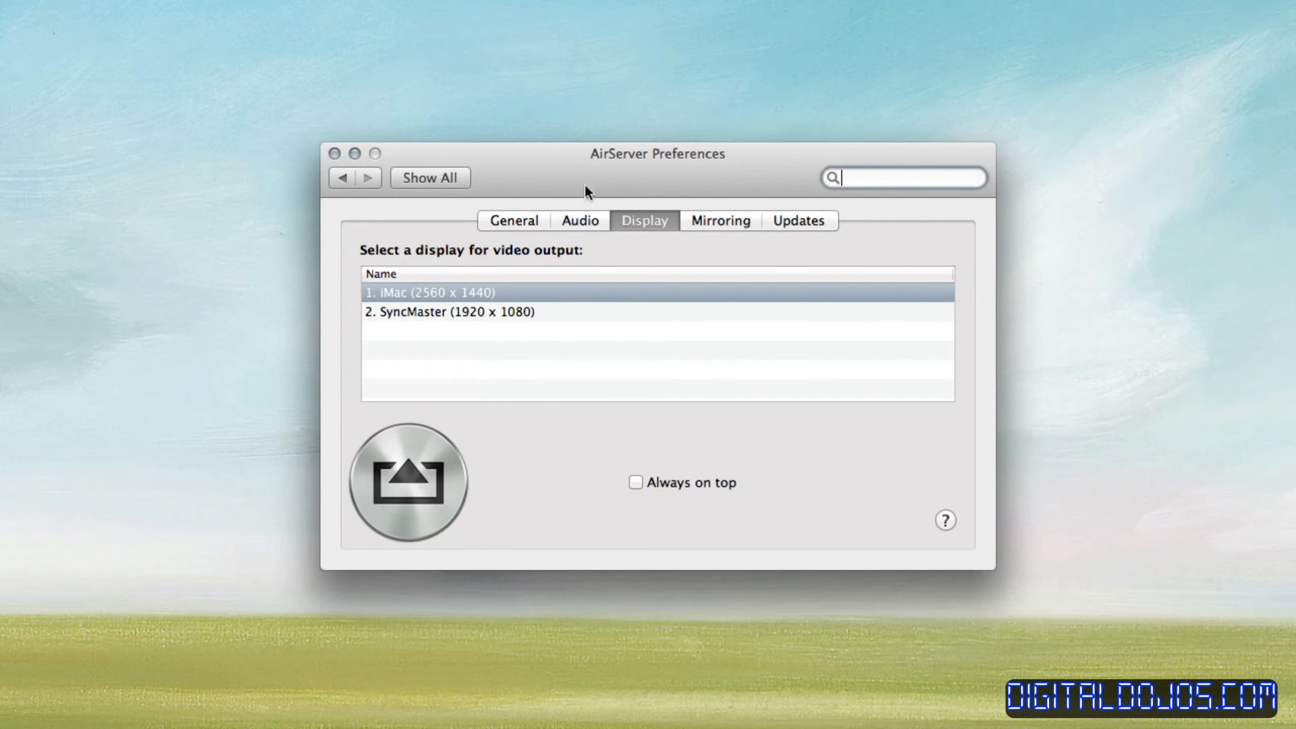
{"action": "left_click", "coordinate": [720, 220]}
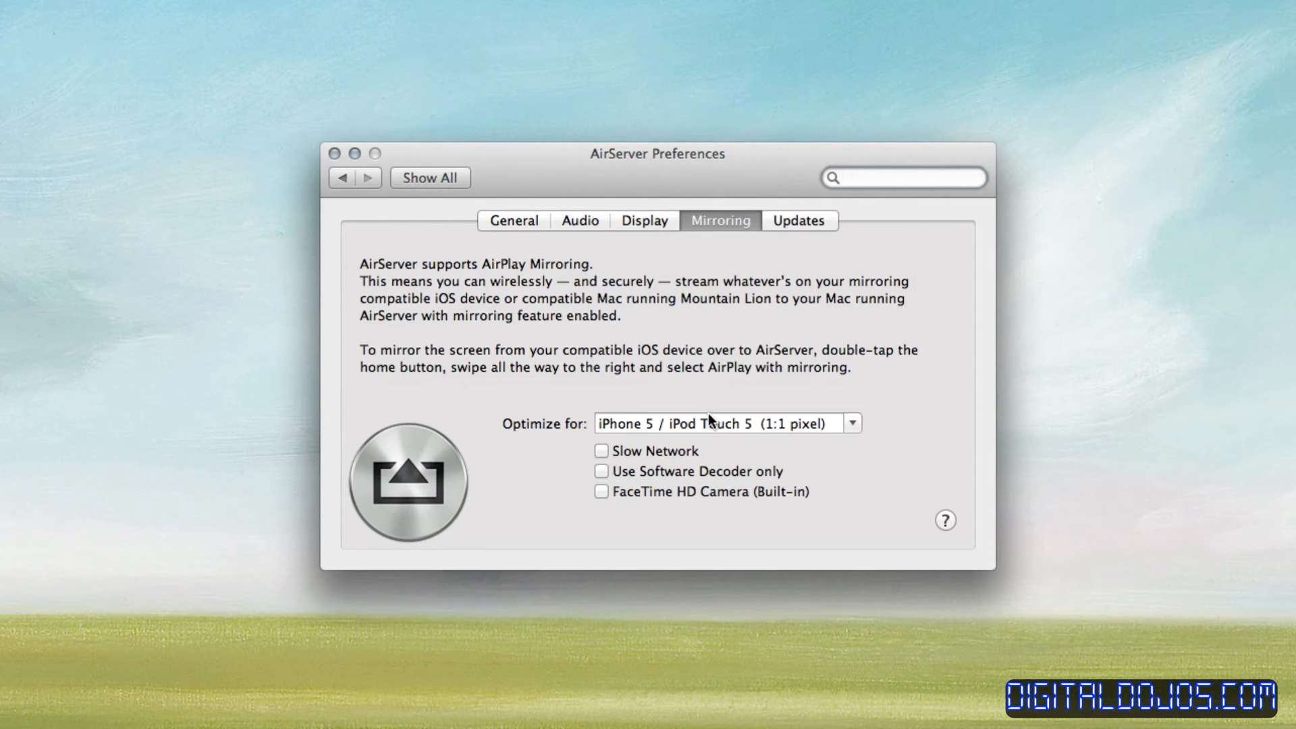
{"action": "mouse_move", "coordinate": [598, 528]}
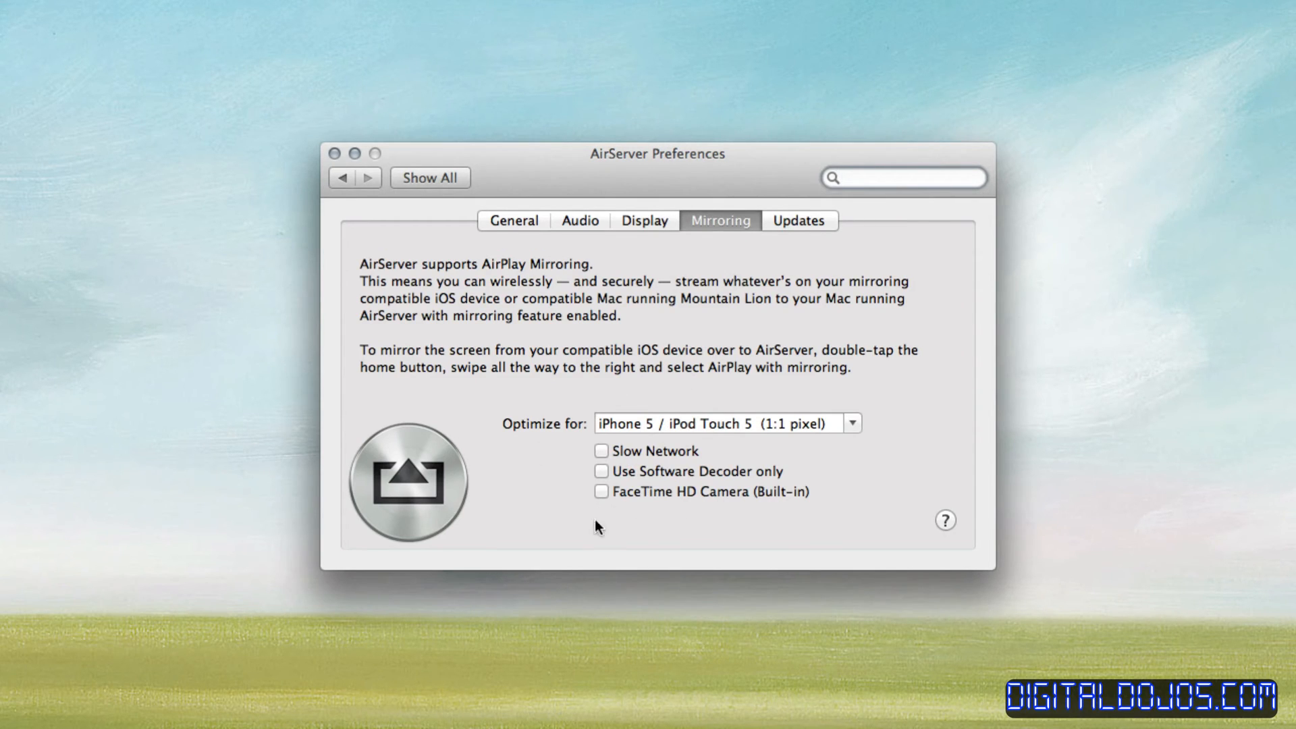
{"action": "mouse_move", "coordinate": [599, 356]}
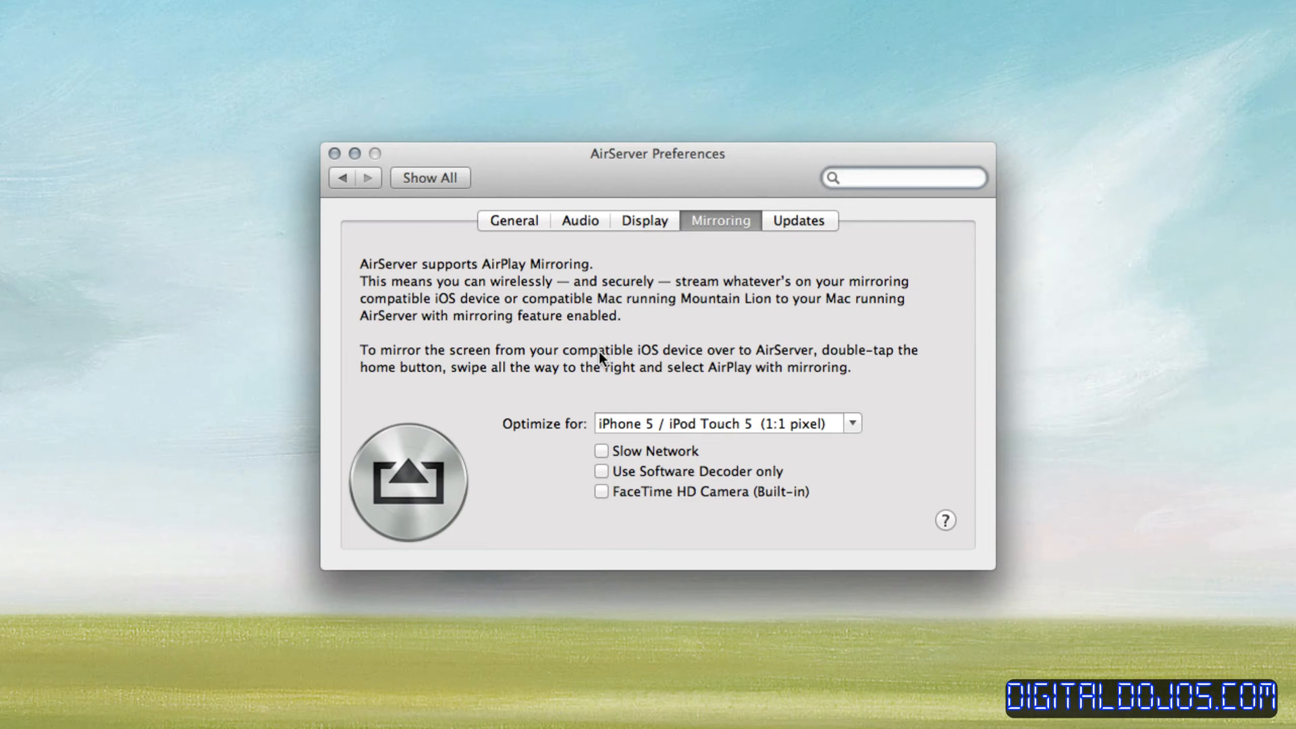
{"action": "left_click", "coordinate": [904, 178]}
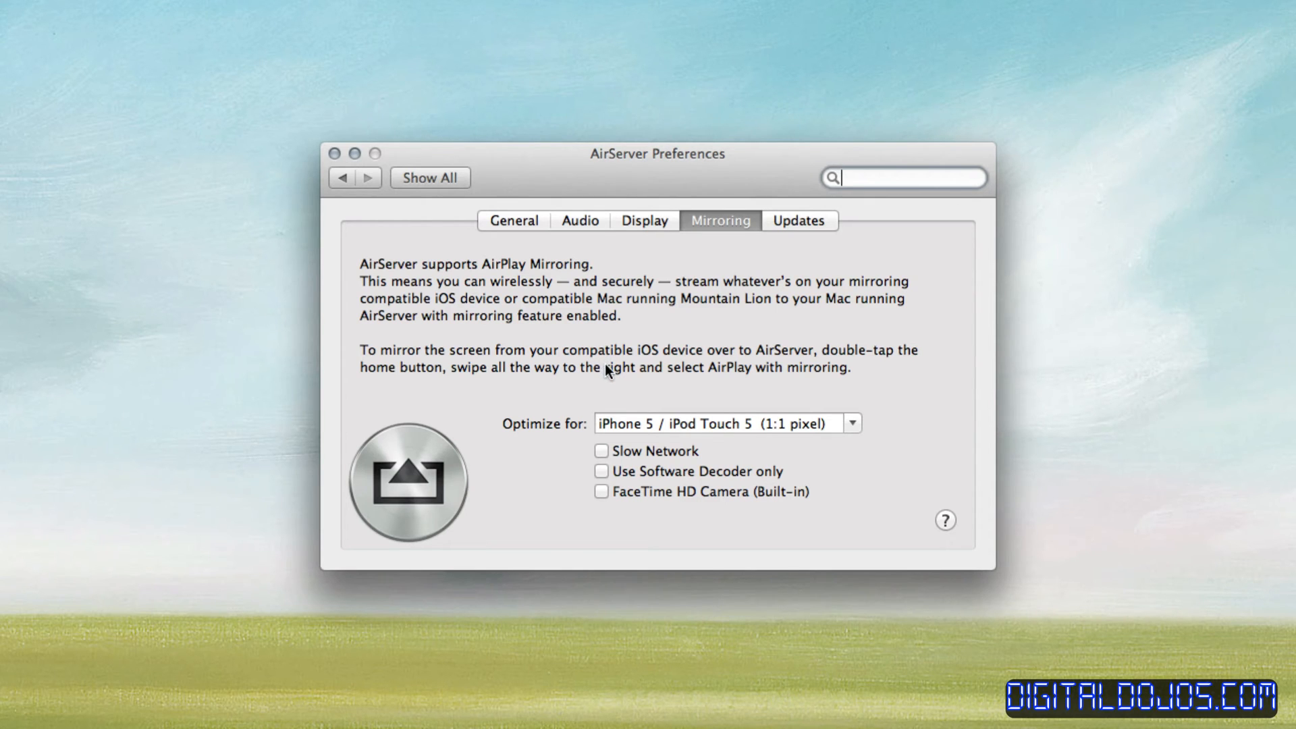
{"action": "mouse_move", "coordinate": [738, 513]}
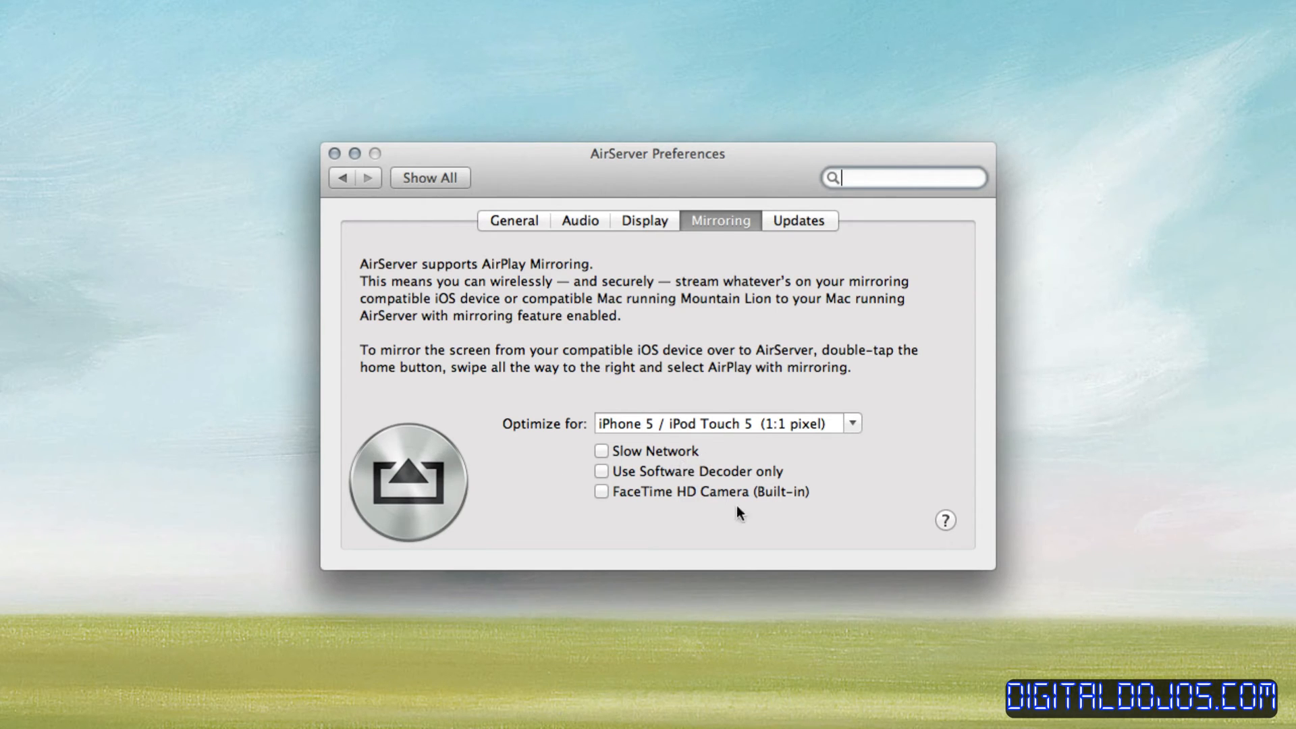
{"action": "mouse_move", "coordinate": [741, 230]}
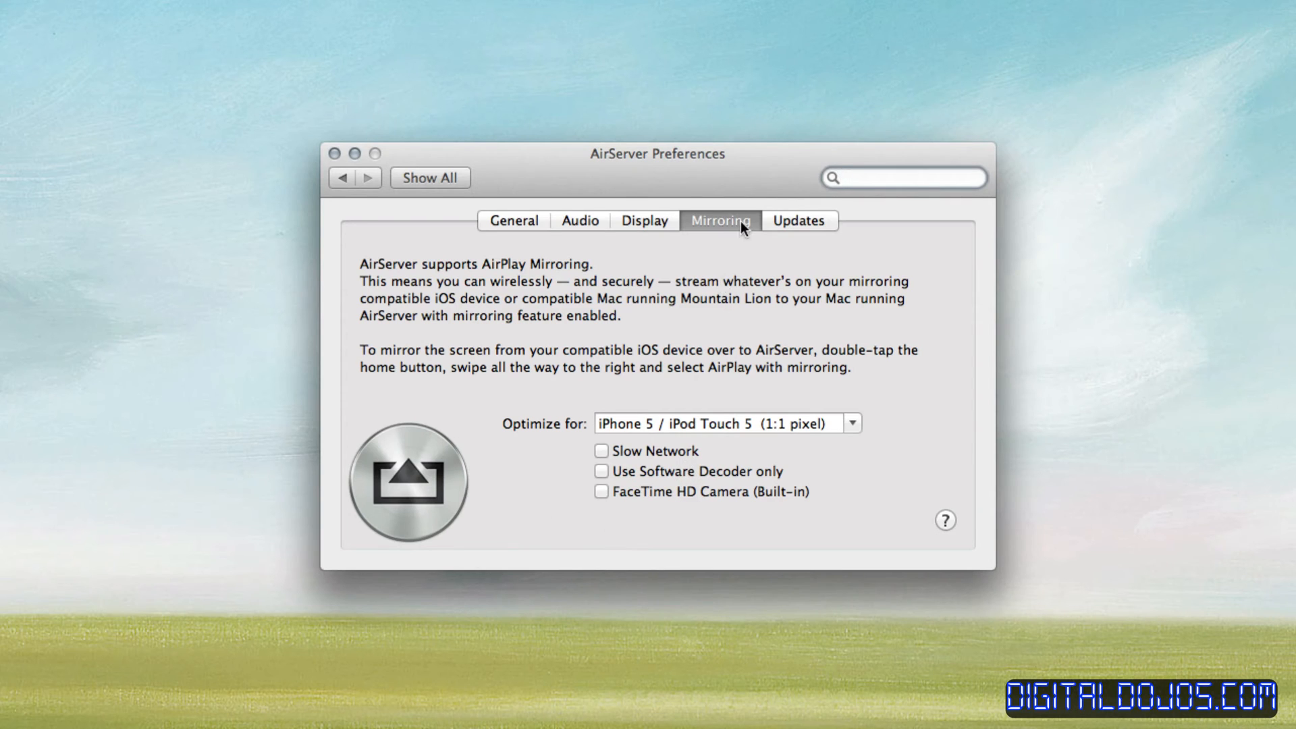
Step: Check the Updates tab with automatic checking on, then return to General
{"action": "left_click", "coordinate": [798, 220]}
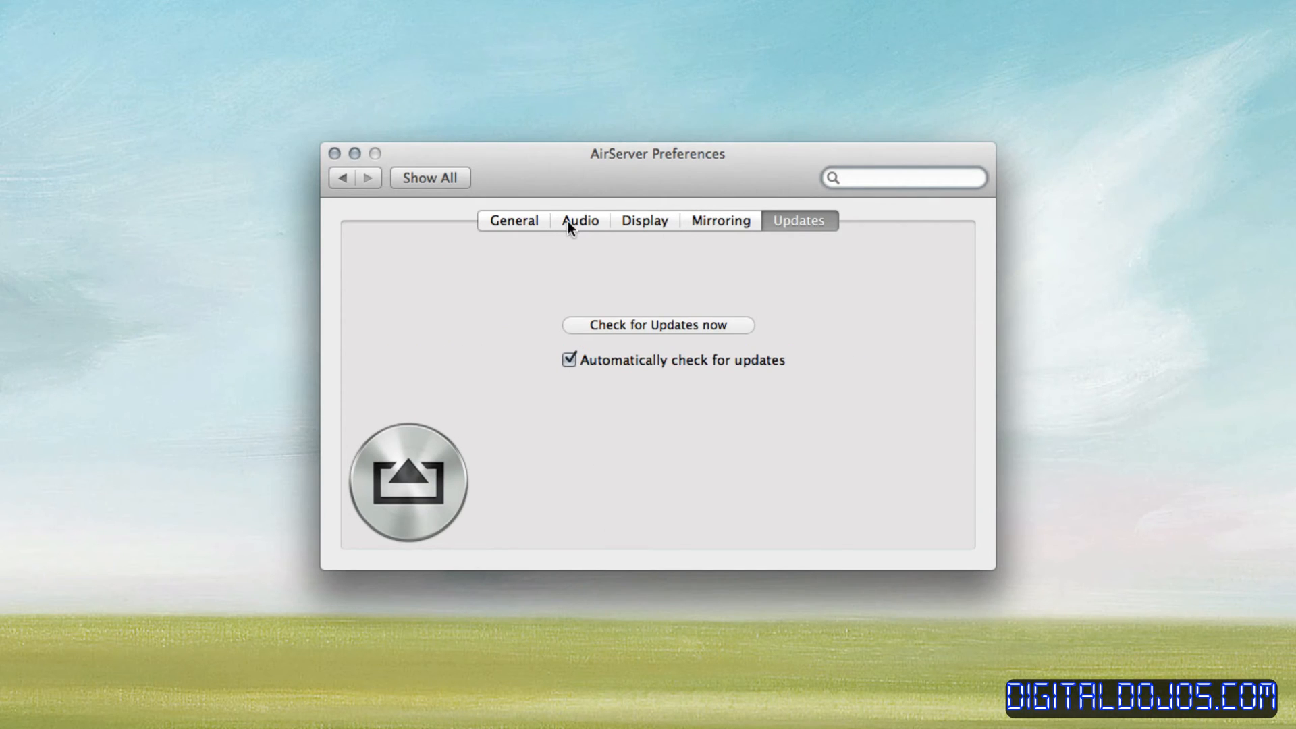
{"action": "left_click", "coordinate": [512, 220]}
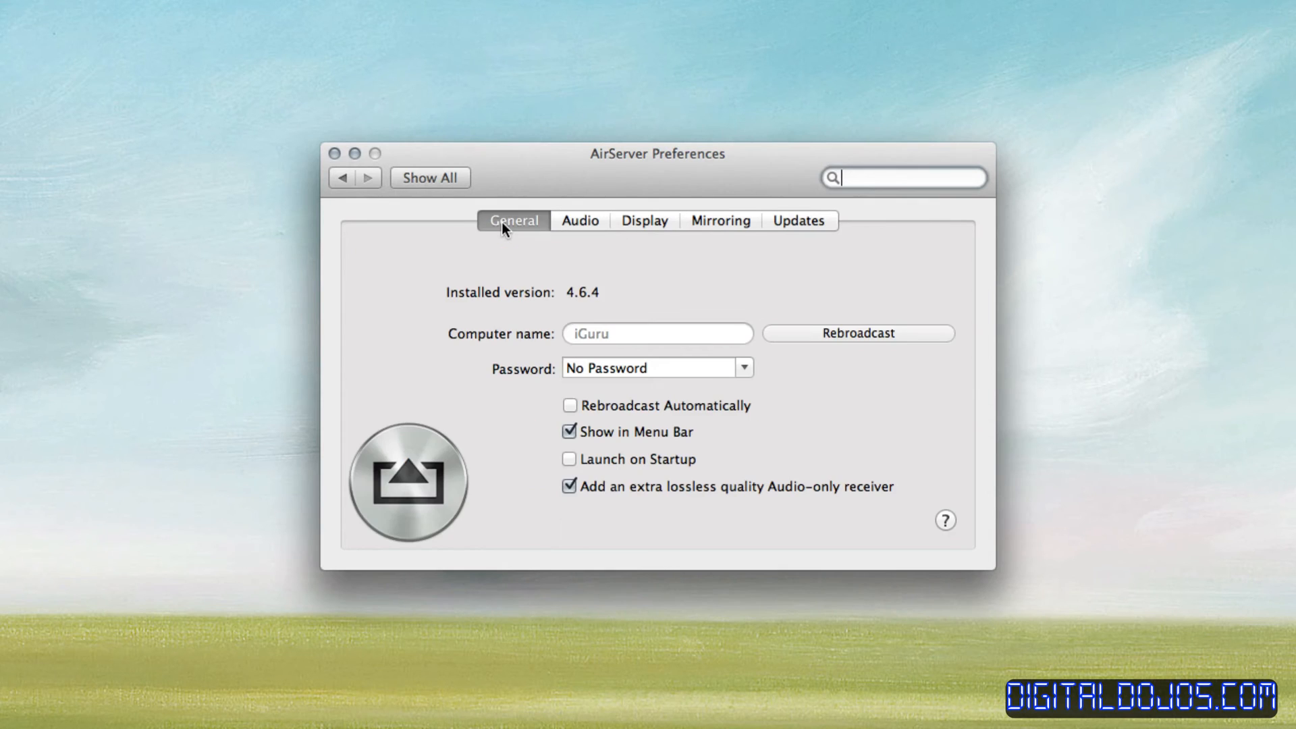
{"action": "mouse_move", "coordinate": [671, 489]}
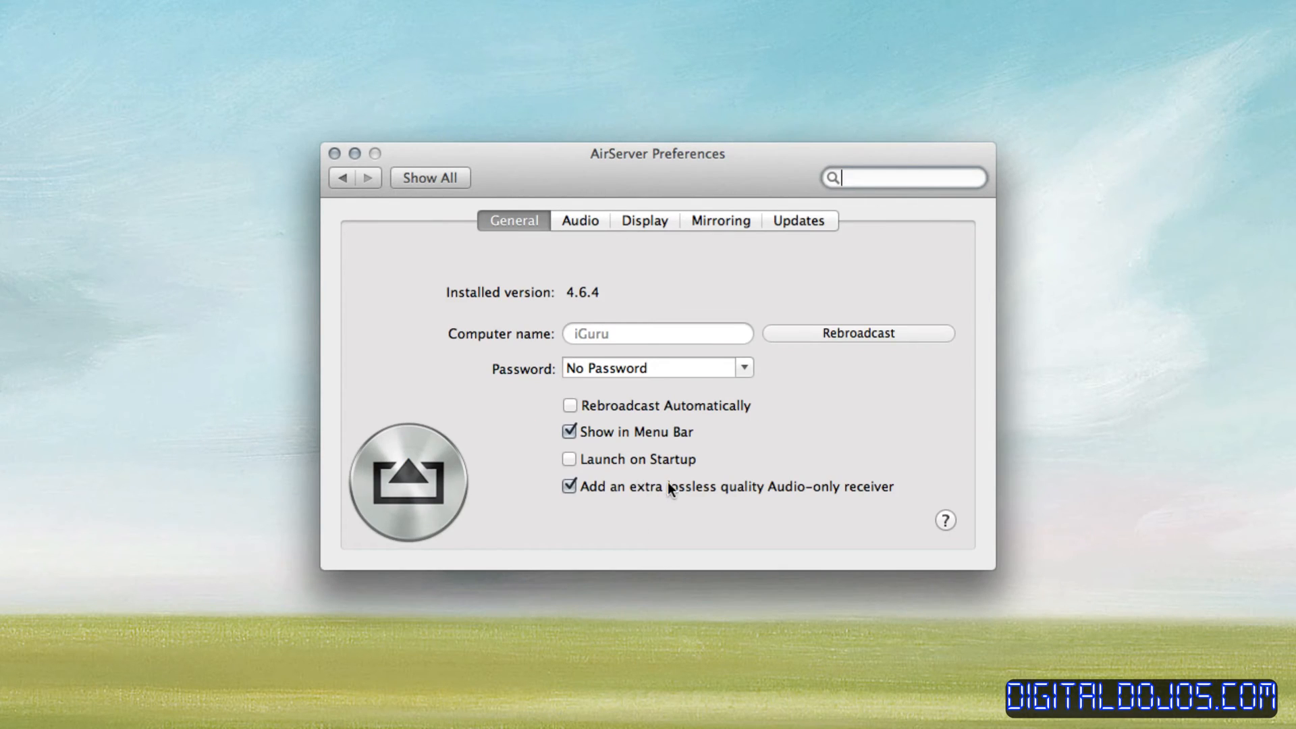
{"action": "mouse_move", "coordinate": [810, 504]}
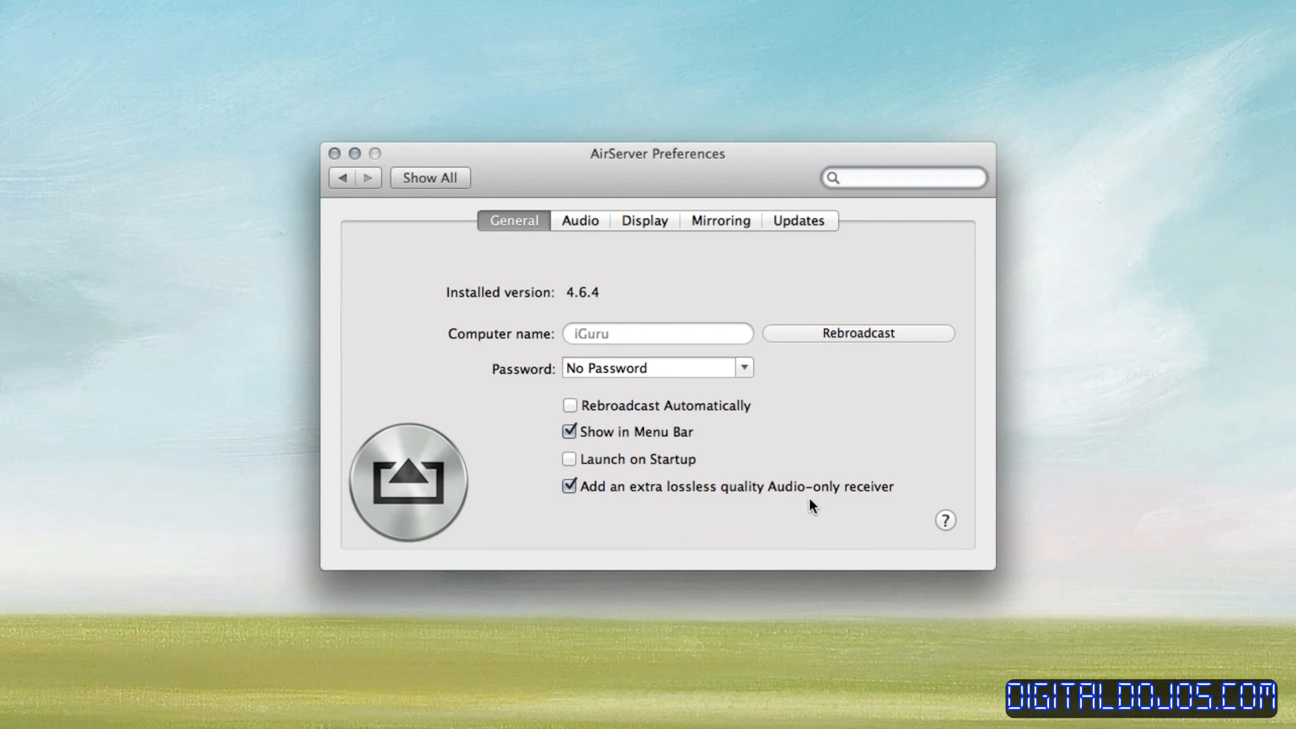
{"action": "left_click", "coordinate": [900, 176]}
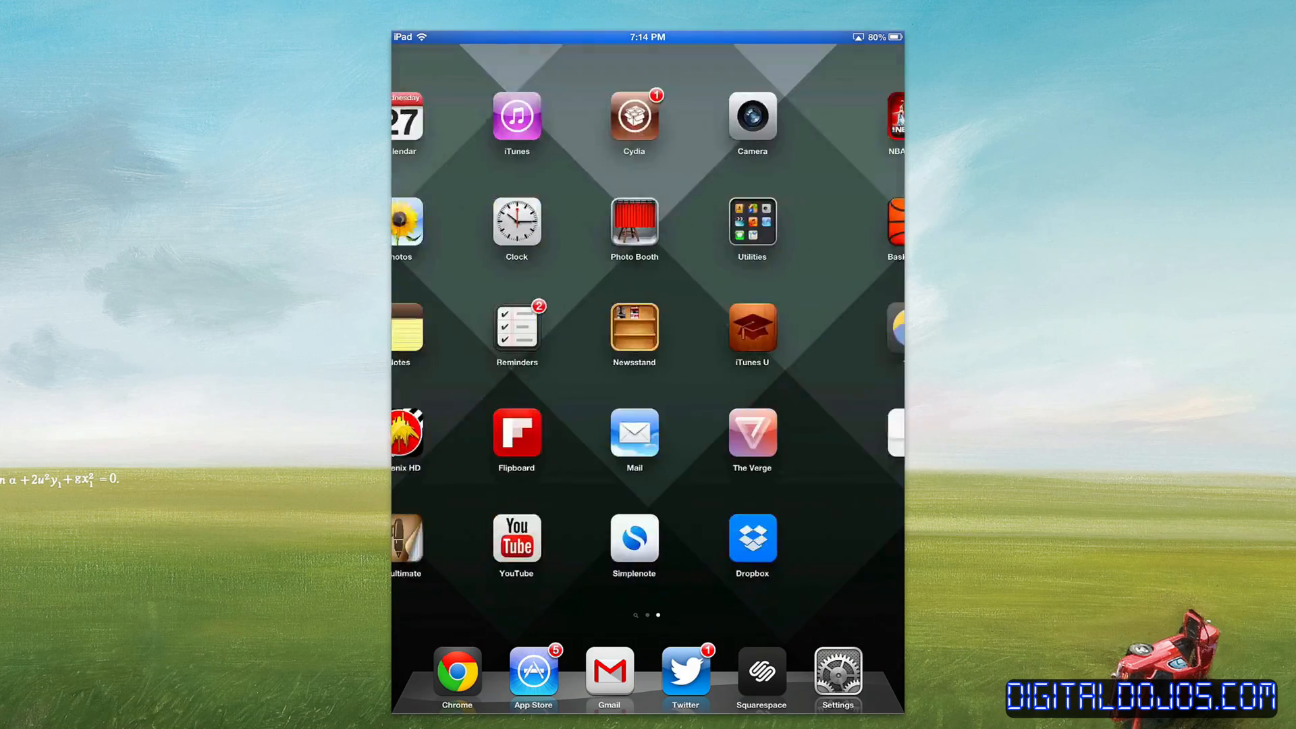
Step: Mirror the iPad via AirPlay into an AirServer window and swipe between its home screen pages
{"action": "scroll", "scroll_direction": "left", "scroll_amount": 3}
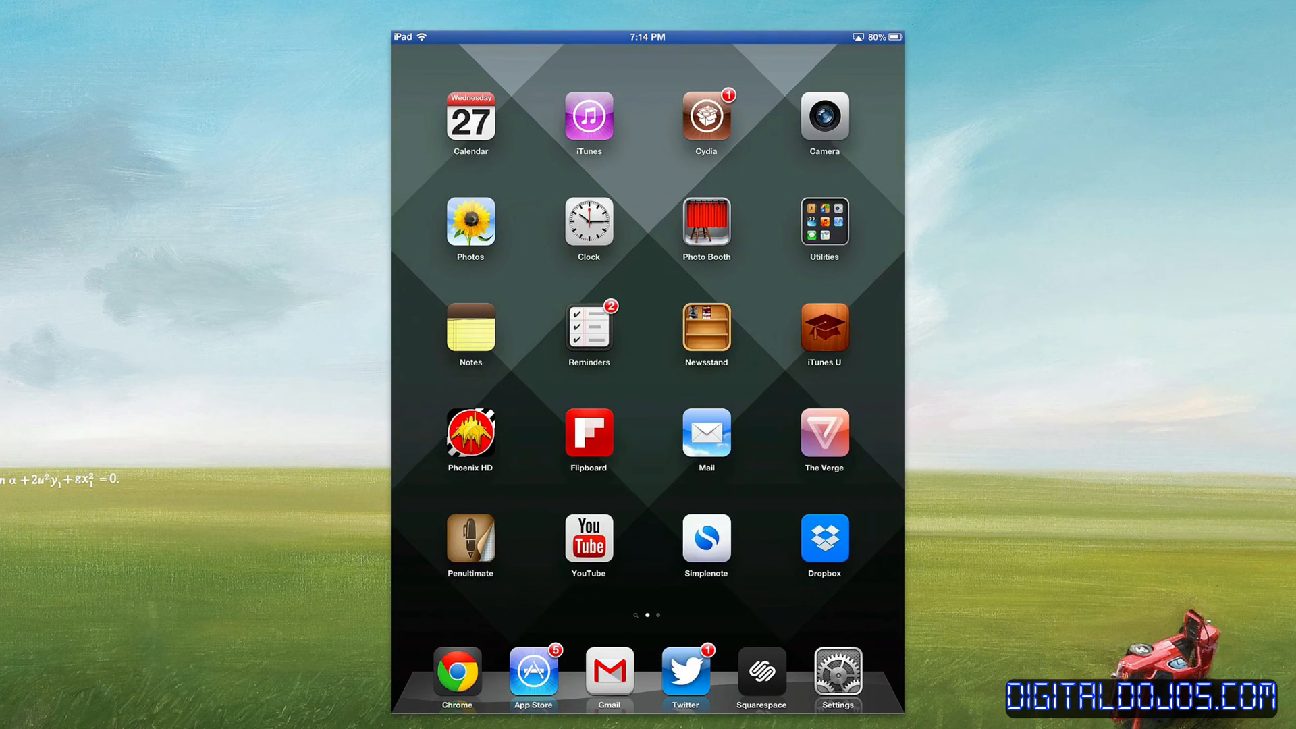
{"action": "scroll", "scroll_direction": "left", "scroll_amount": 3}
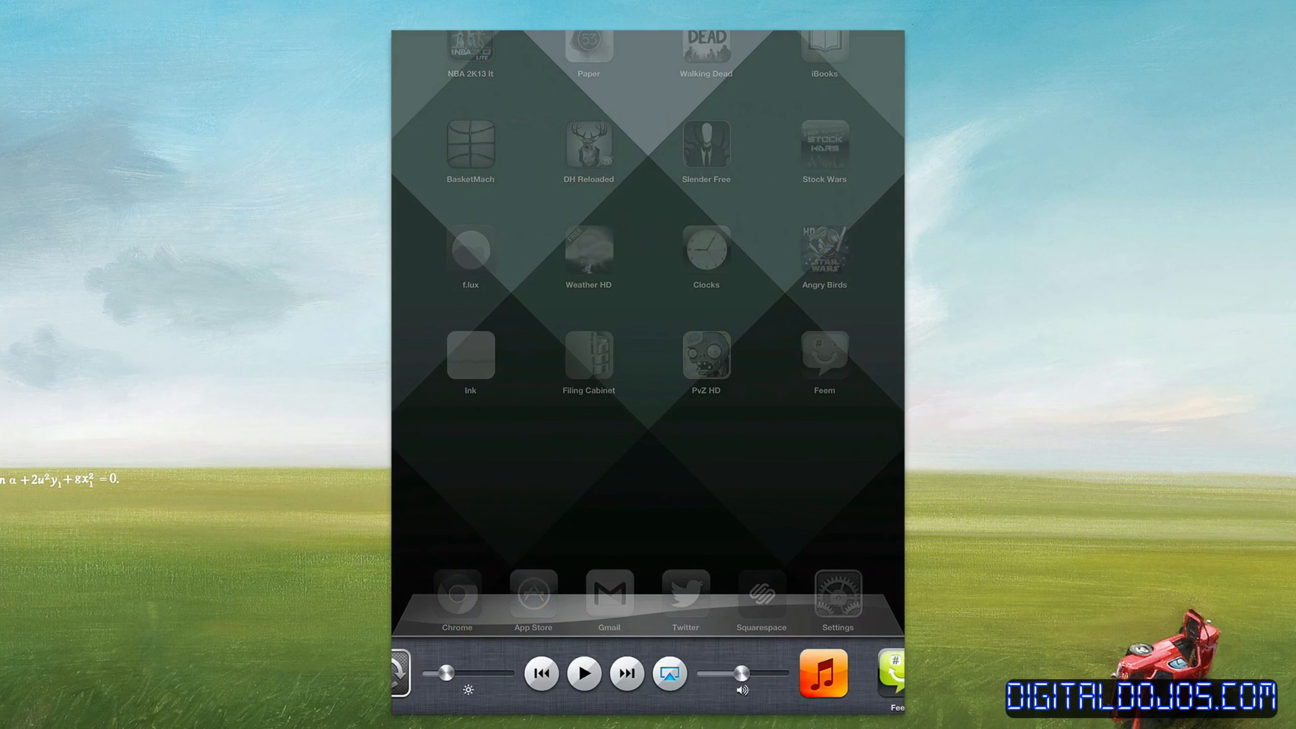
{"action": "left_click", "coordinate": [669, 672]}
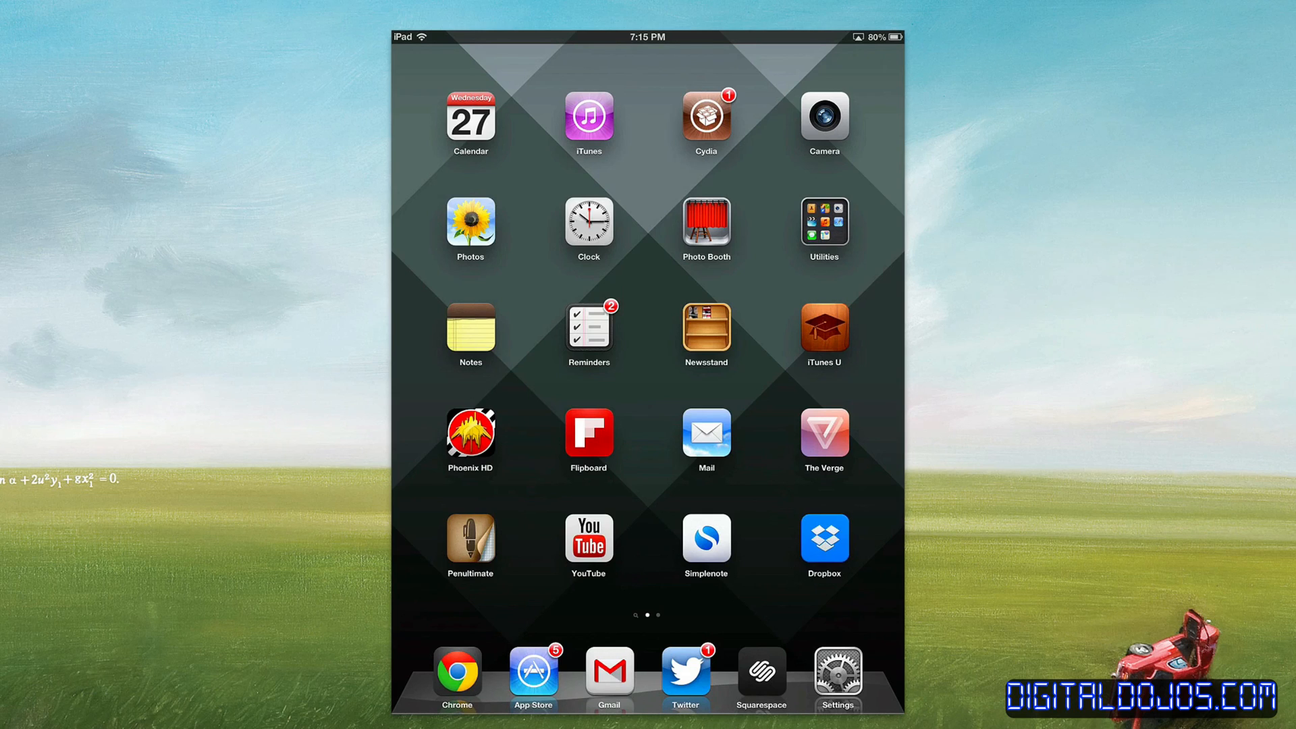
{"action": "scroll", "scroll_direction": "left", "scroll_amount": 3}
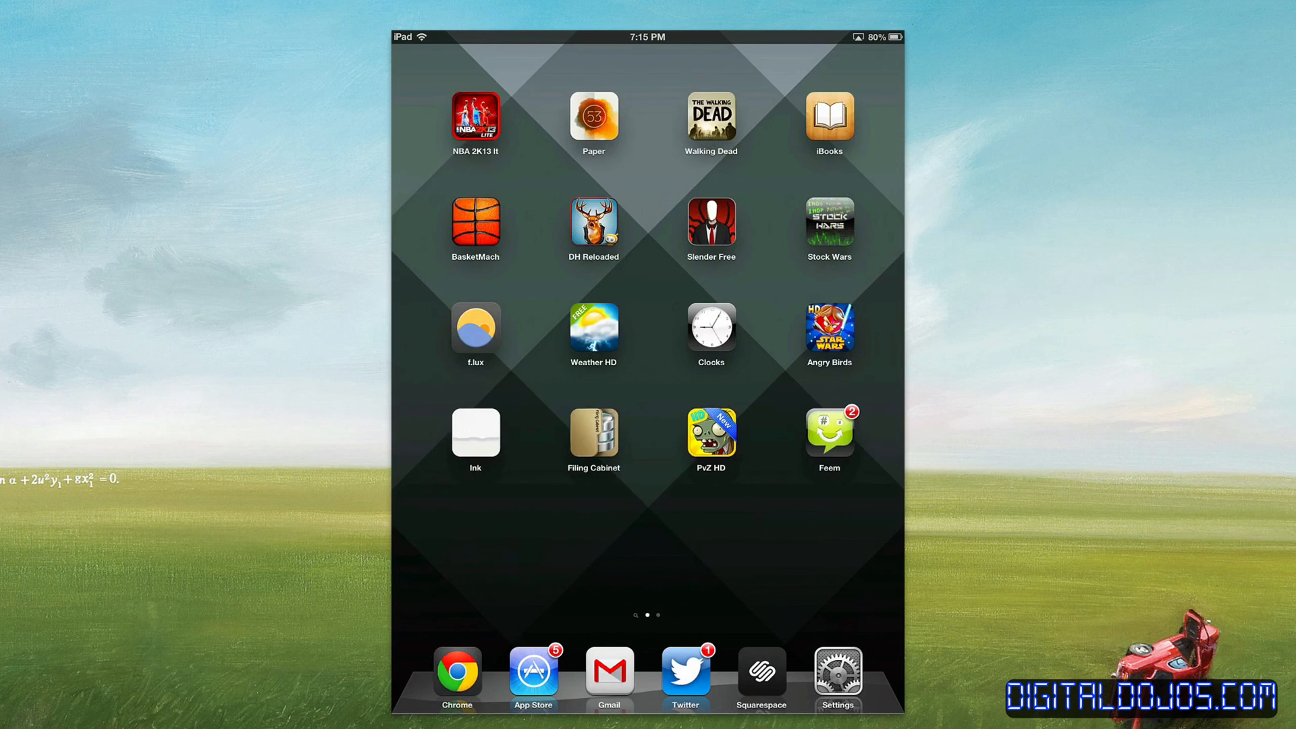
{"action": "scroll", "scroll_direction": "left", "scroll_amount": 3}
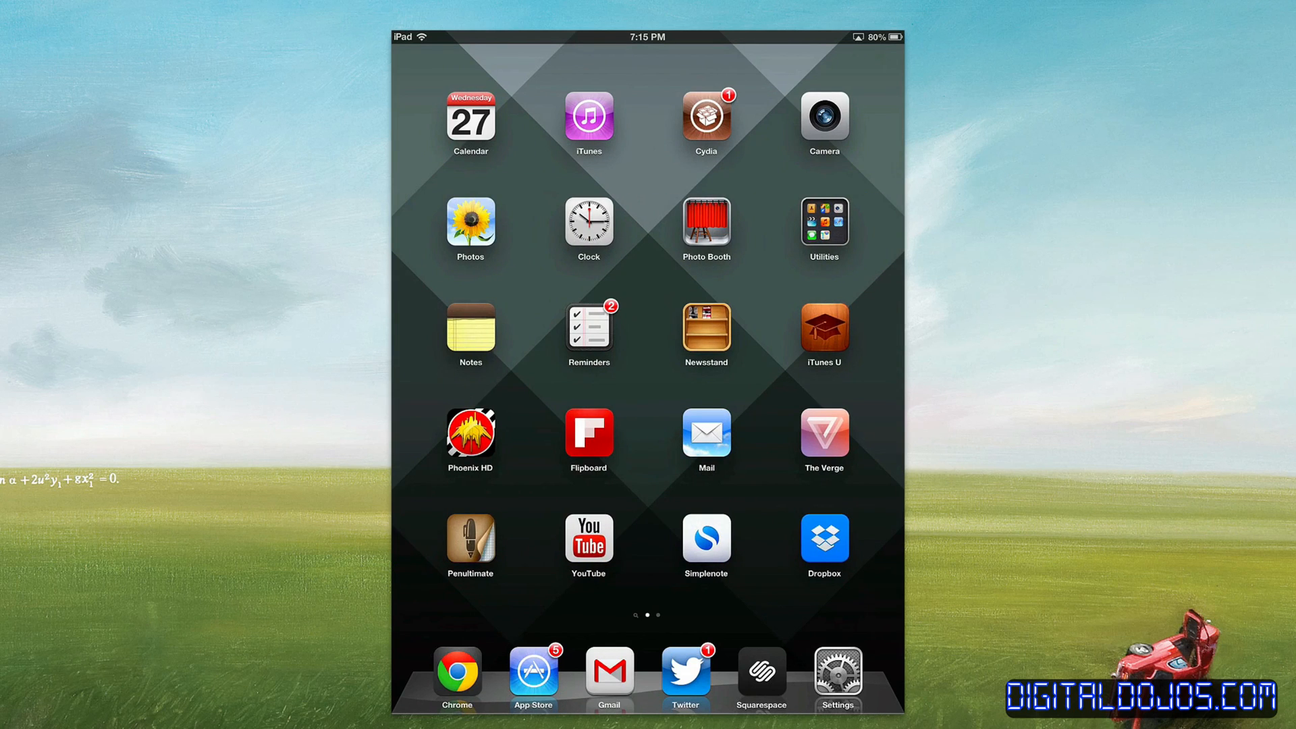